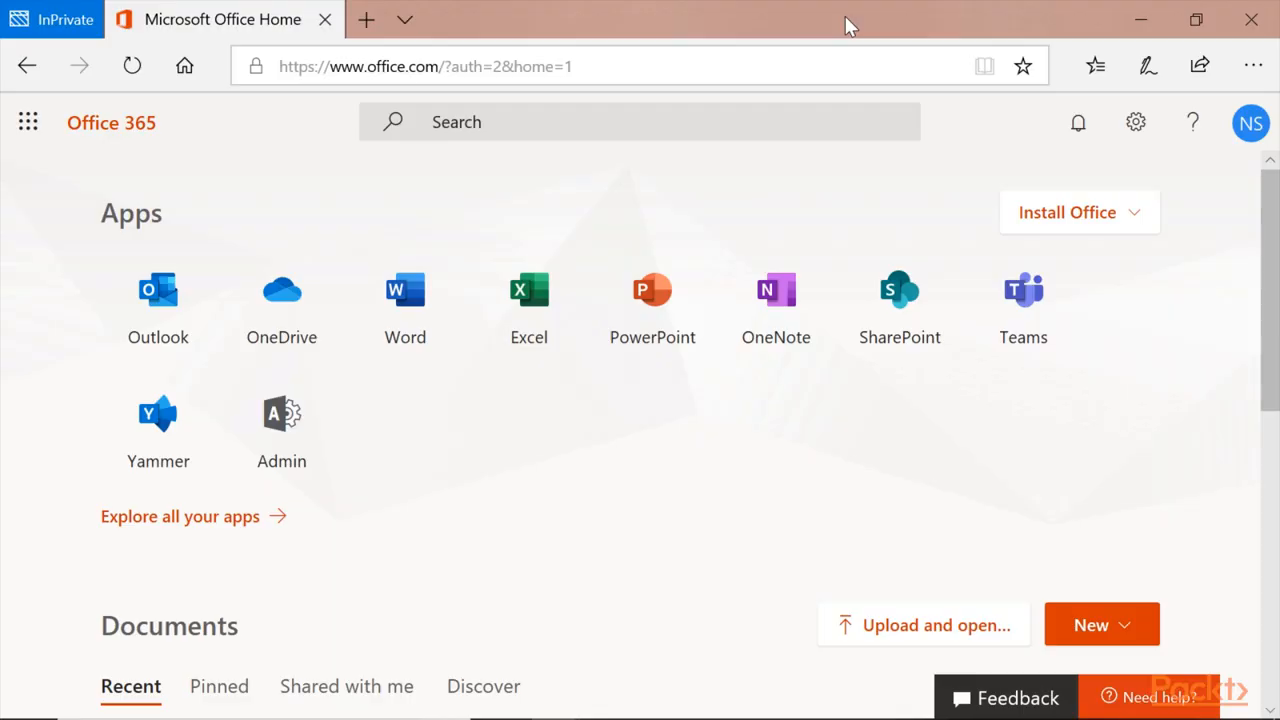
mouse_move(282, 425)
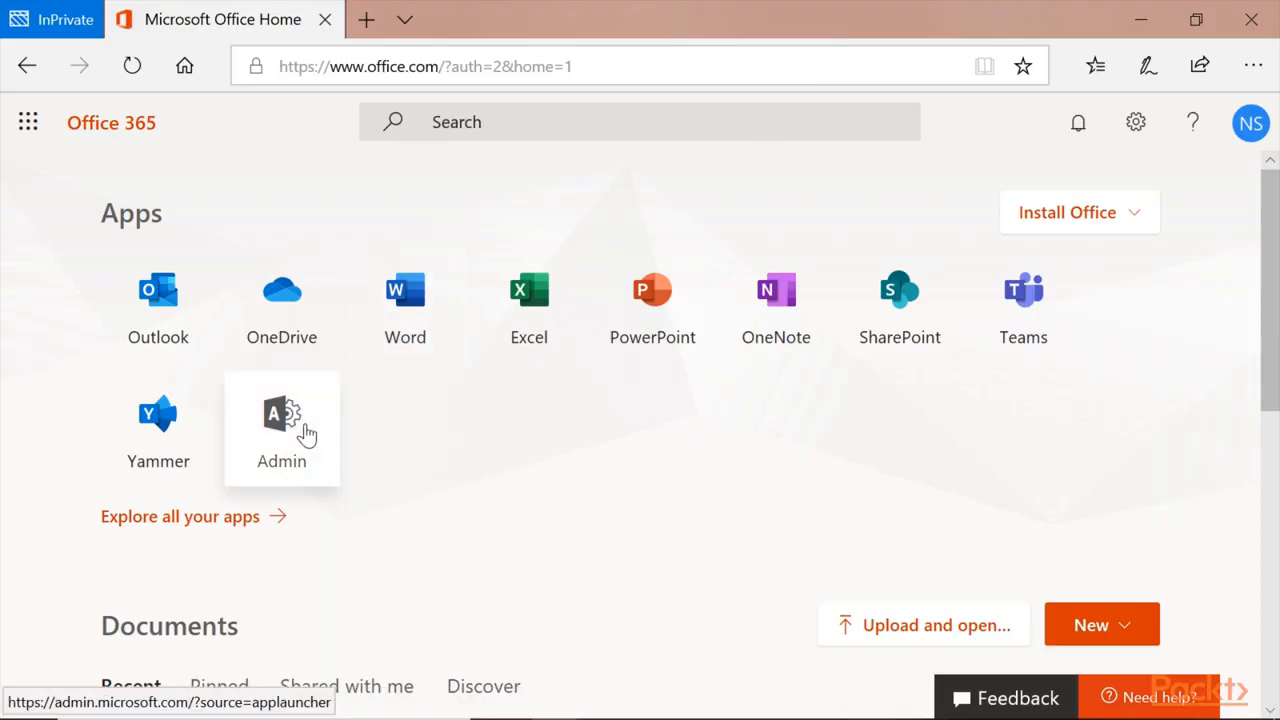
Open the Microsoft 365 admin center from the Office home page and expand Users
click(282, 420)
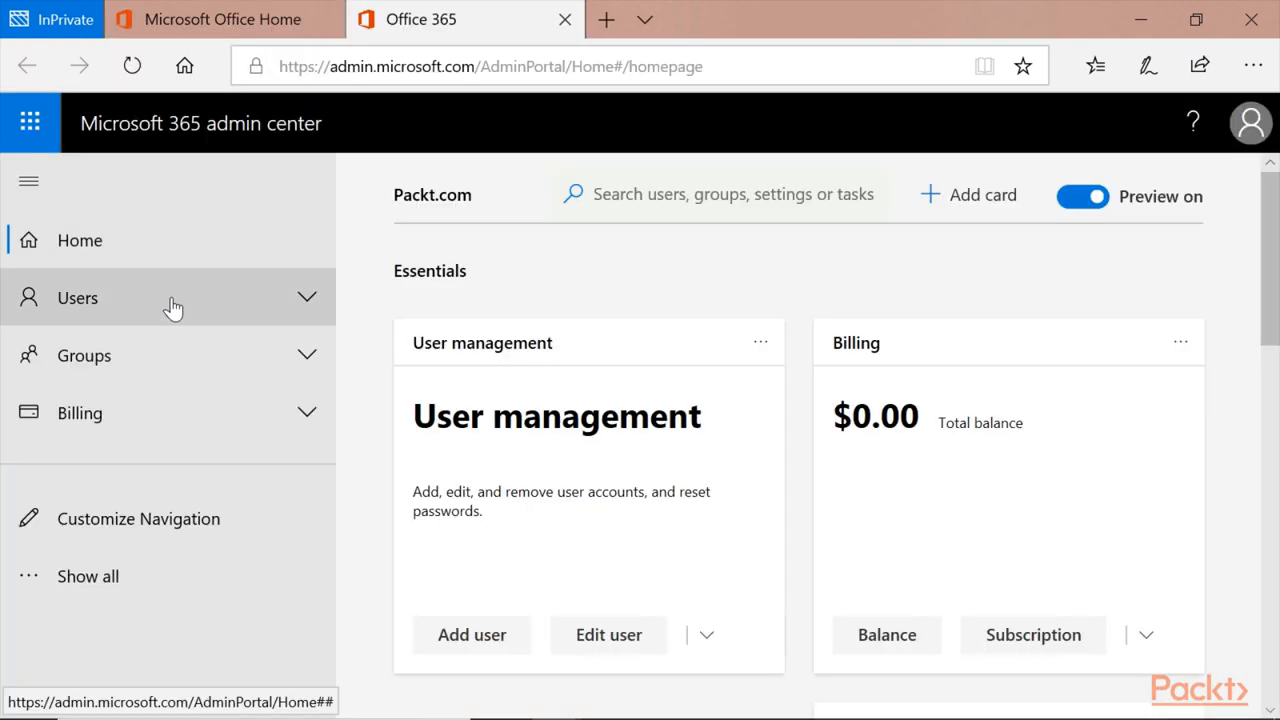
click(77, 297)
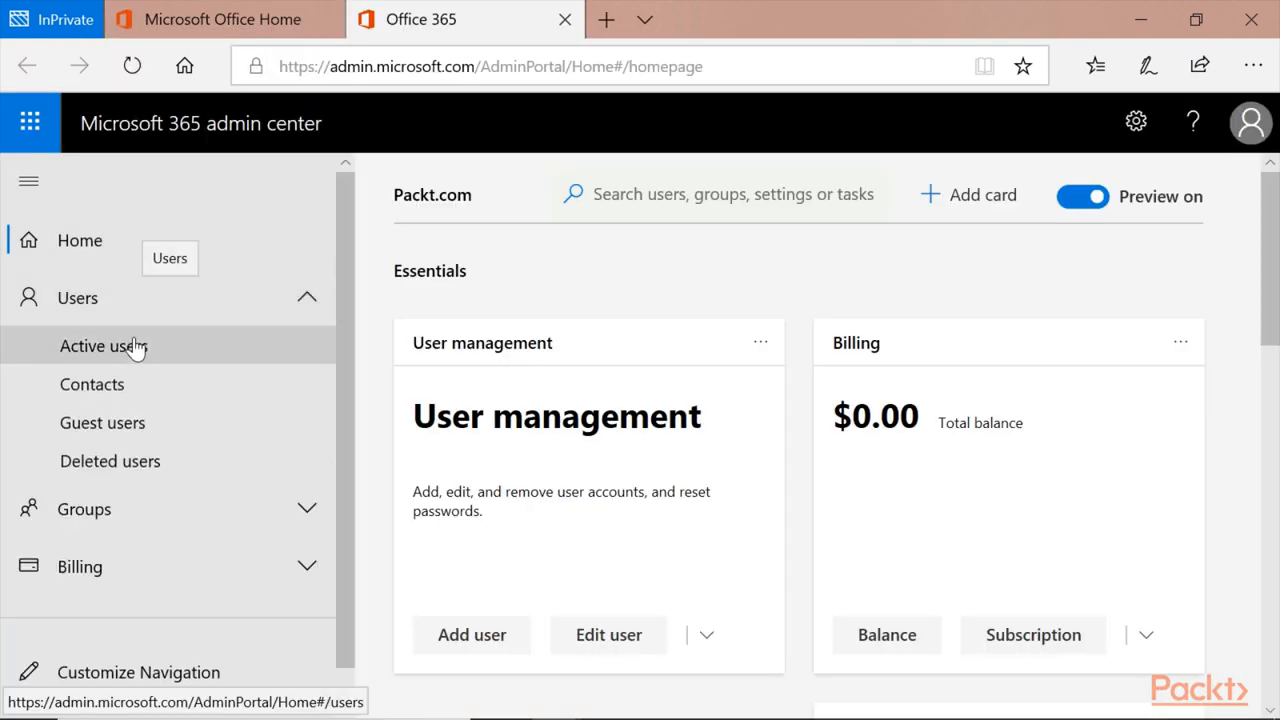
Open Active users, select user2, and show user2's more-actions menu
click(103, 345)
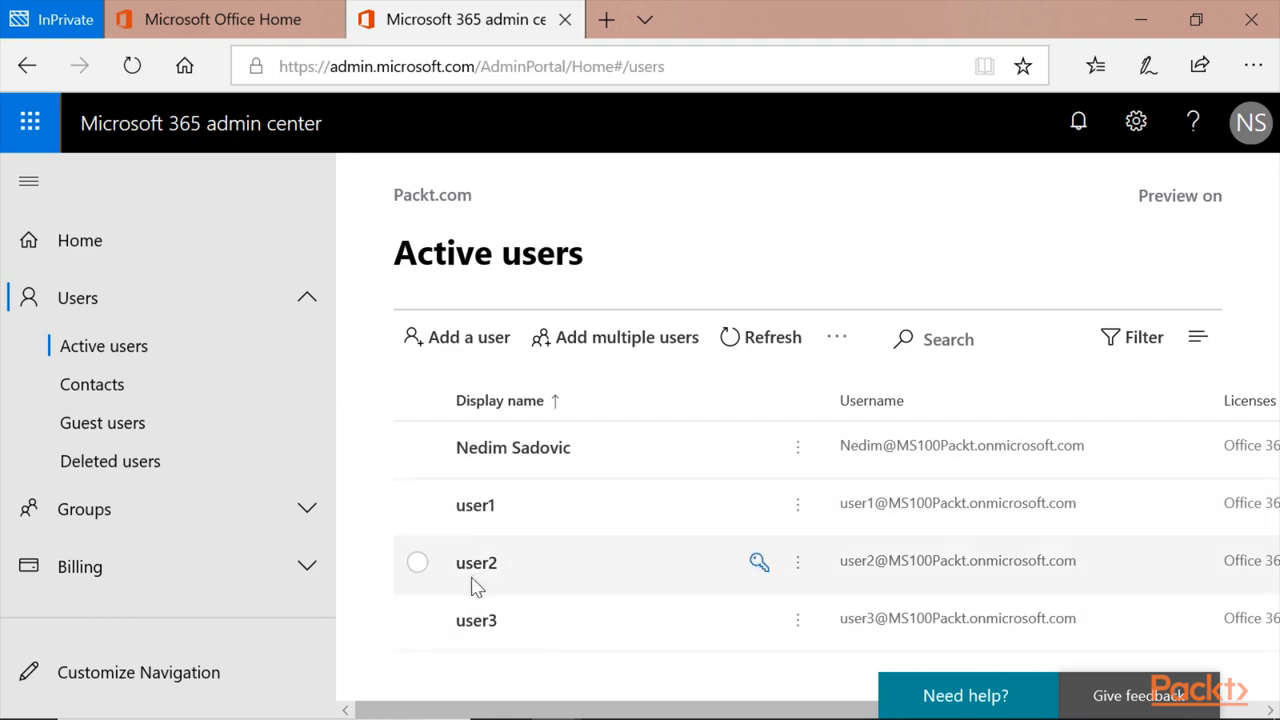
mouse_move(490, 620)
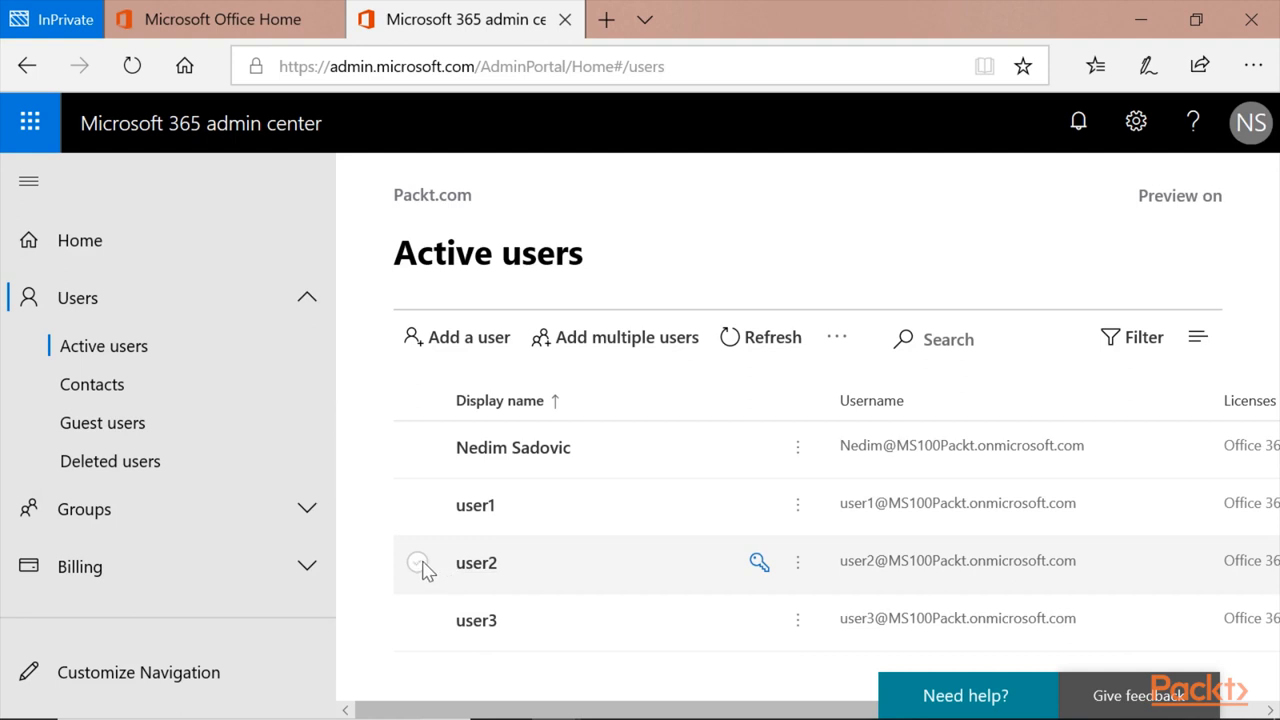
click(417, 562)
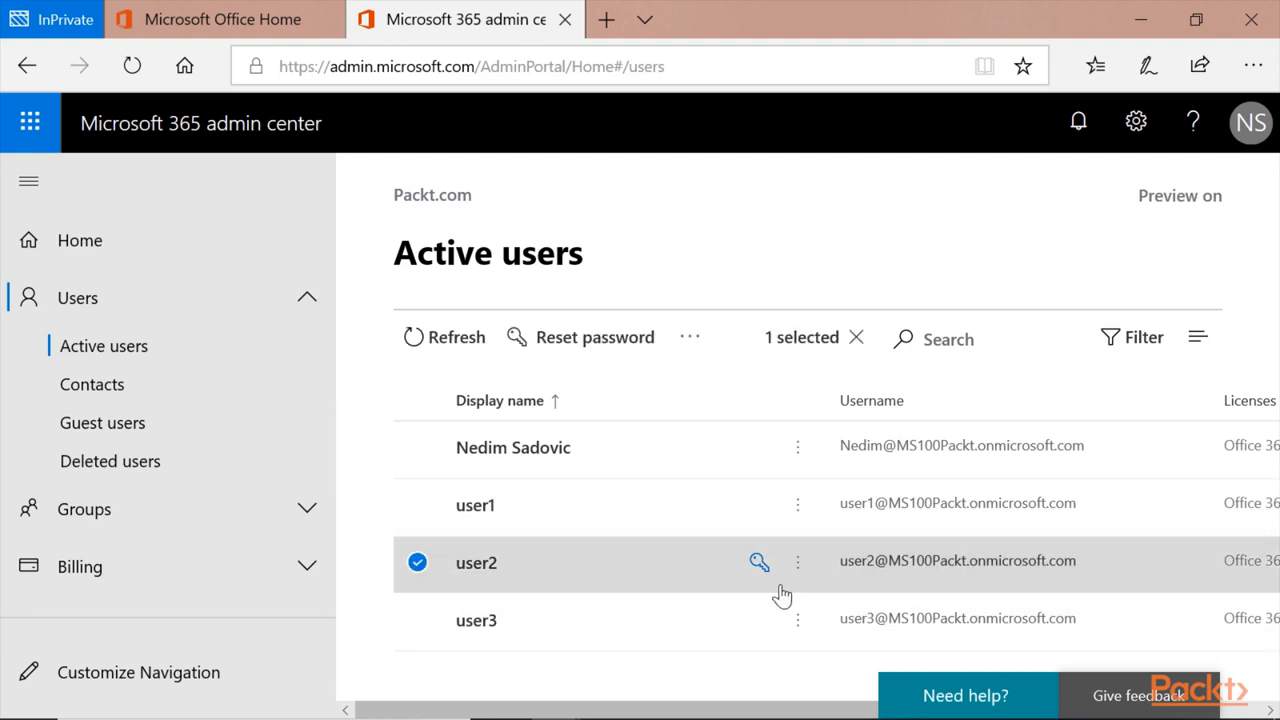
click(797, 561)
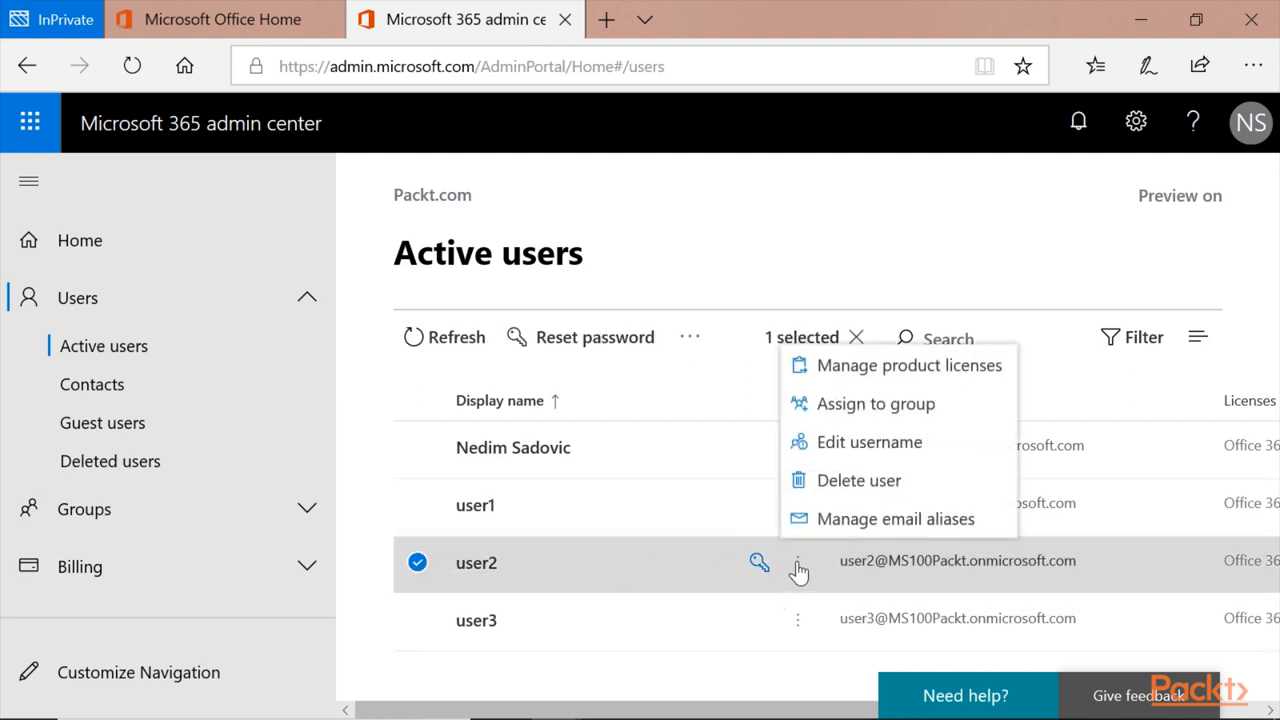
mouse_move(875, 403)
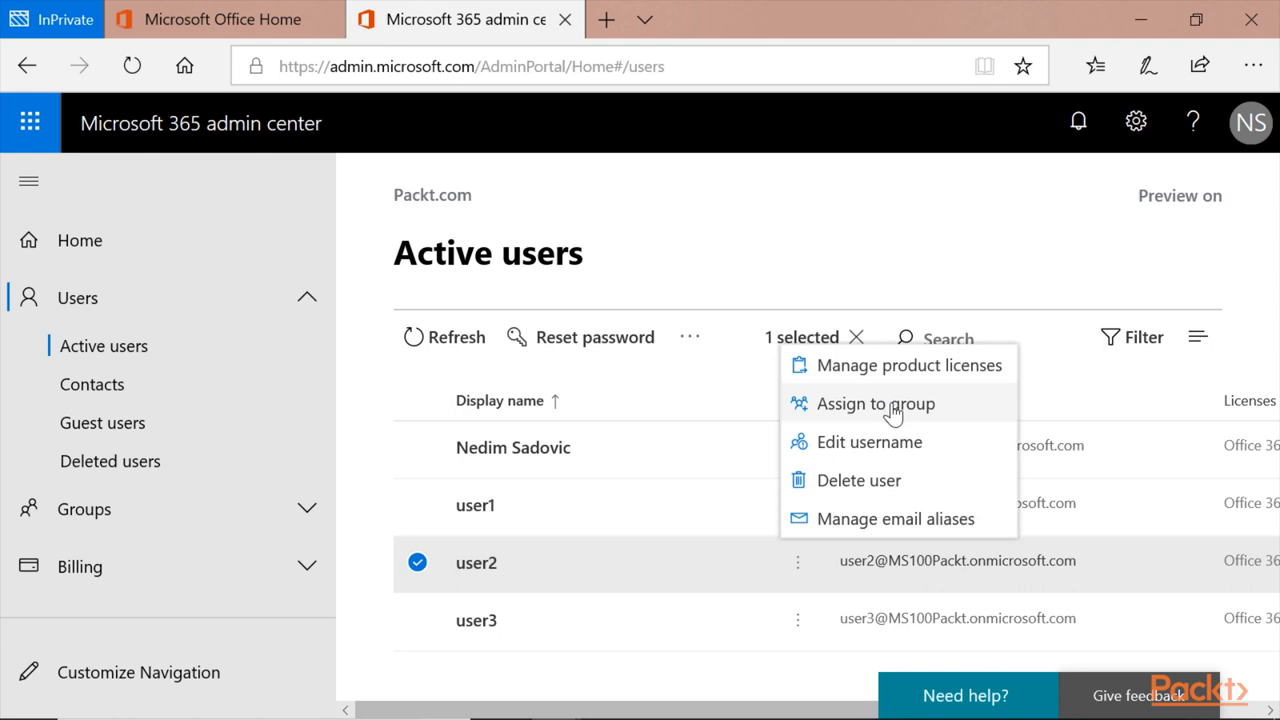
Add user2 to the Test group and close the results panel
click(875, 403)
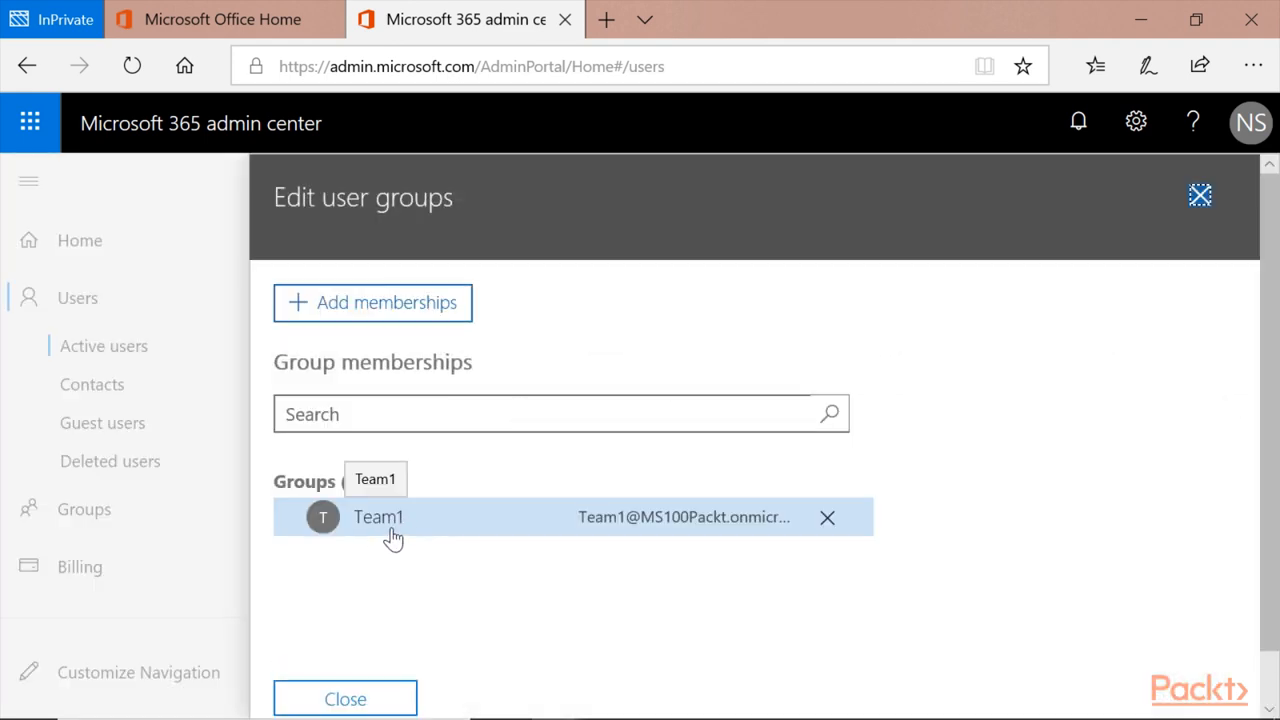
mouse_move(372, 303)
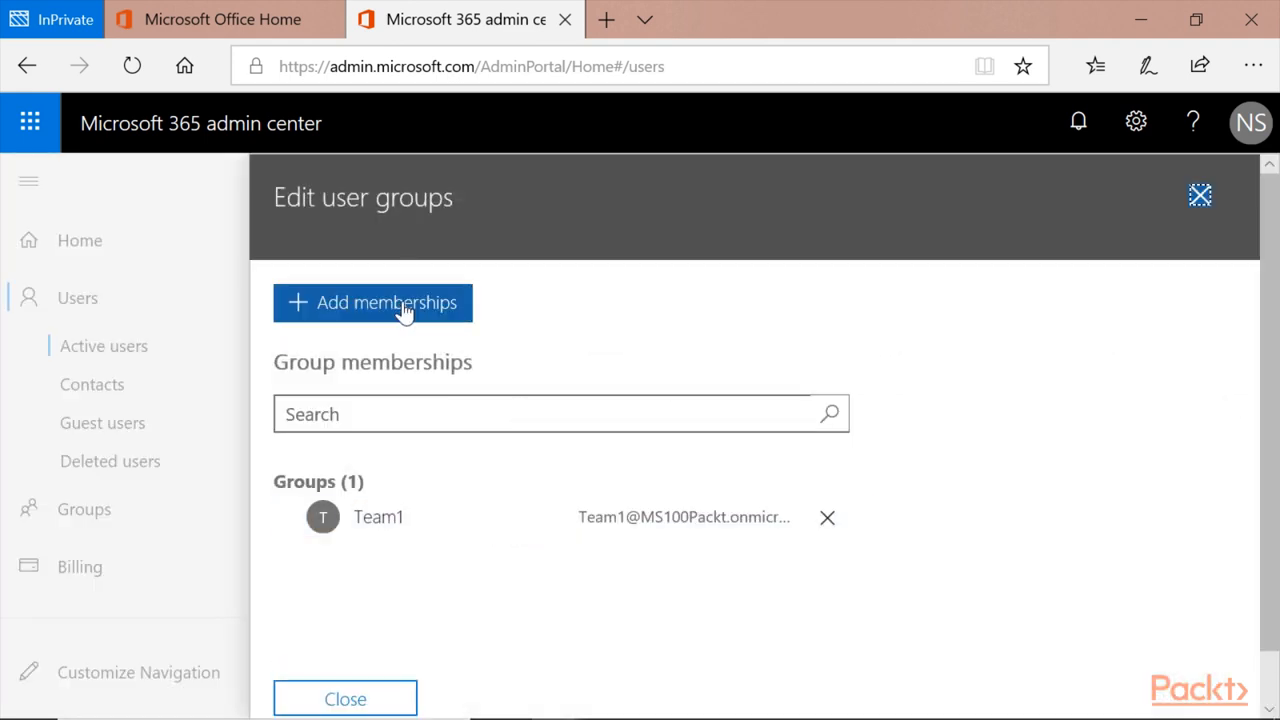
click(372, 302)
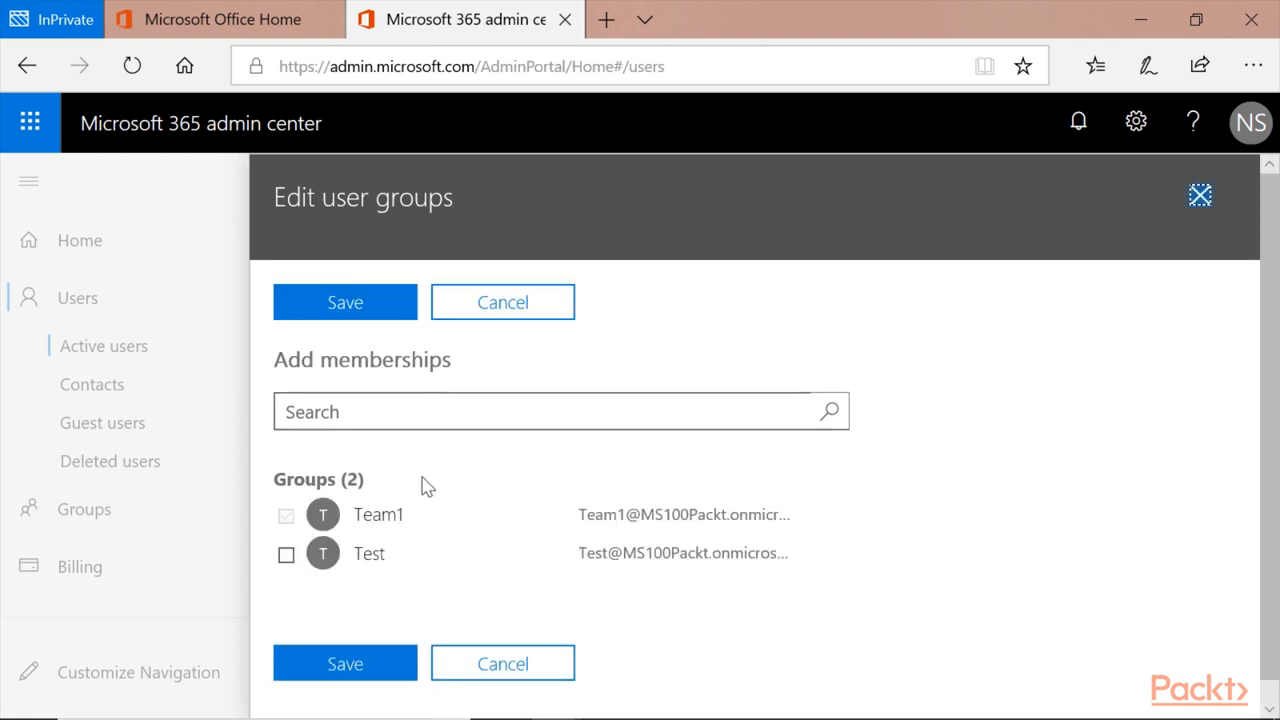
mouse_move(415, 553)
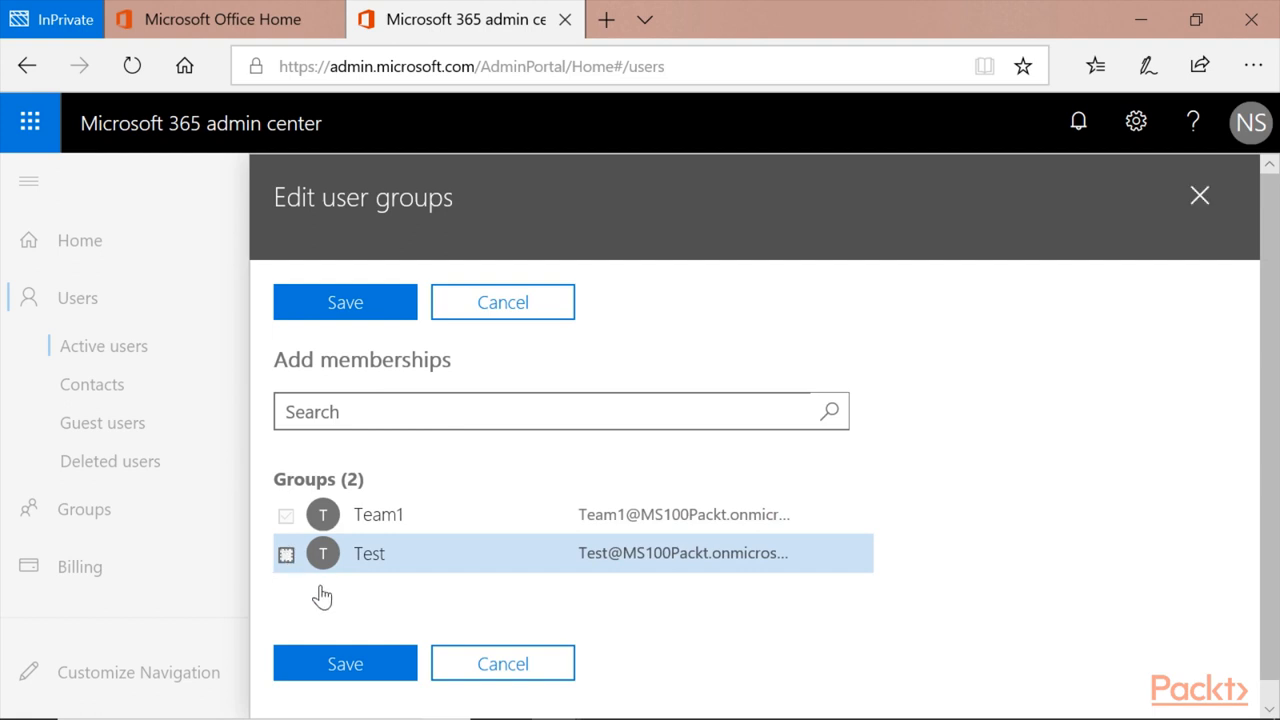
click(345, 302)
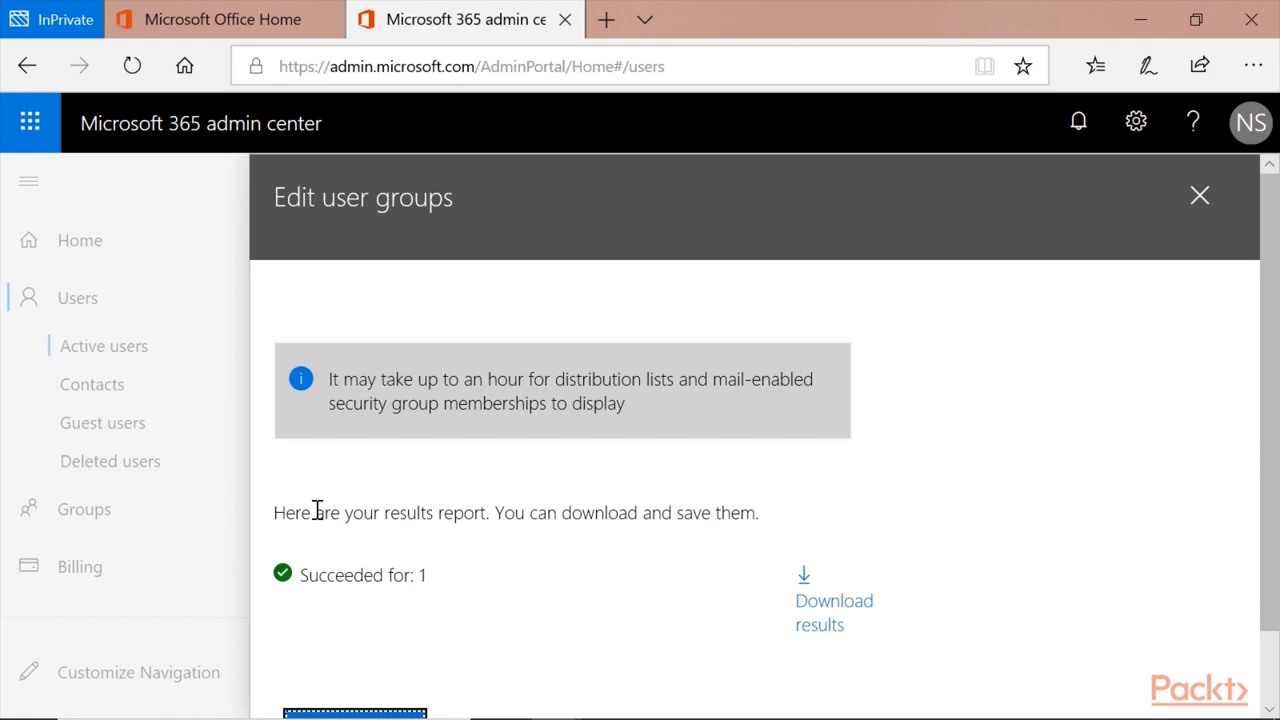
click(1199, 195)
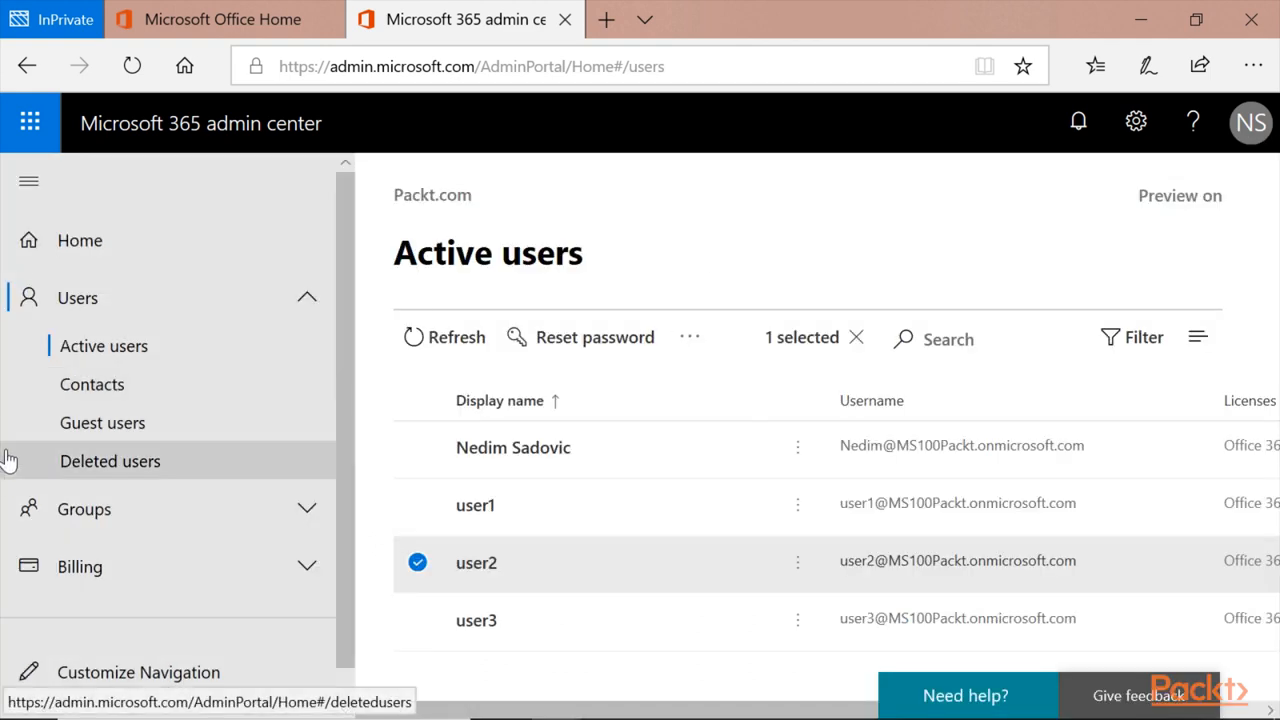
Go to Groups and start a new Office 365 group
click(84, 509)
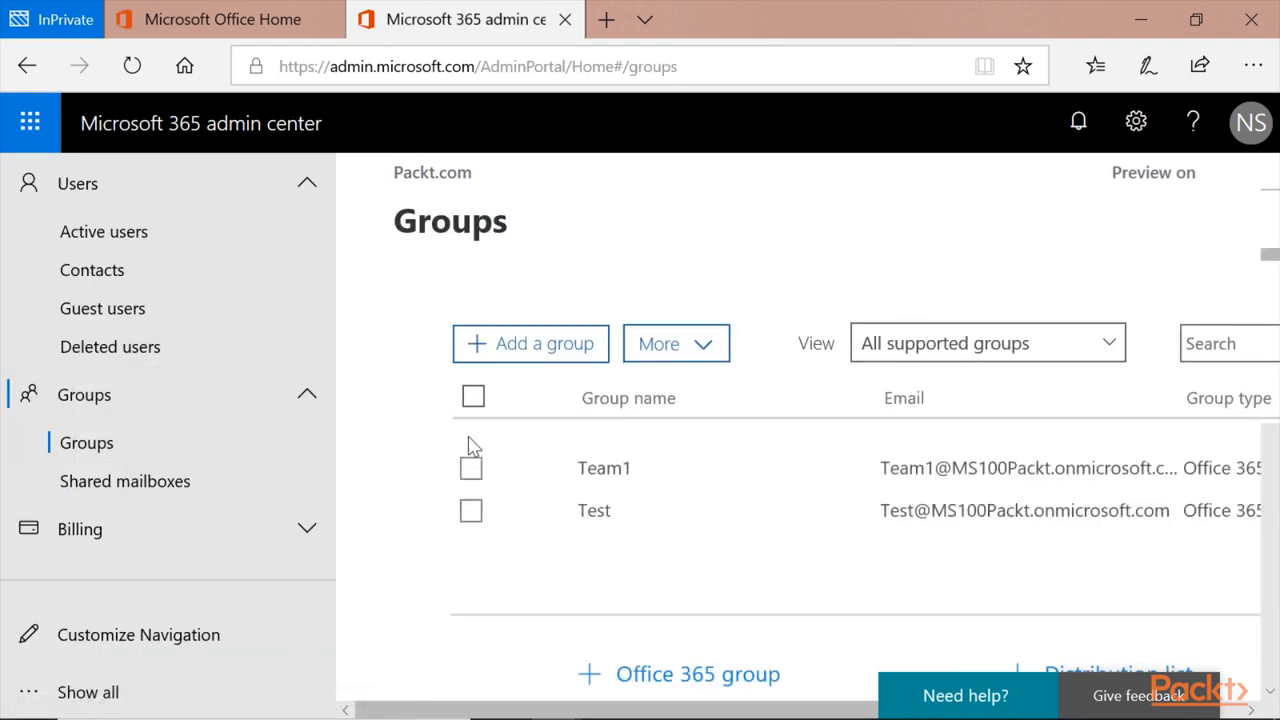
click(530, 343)
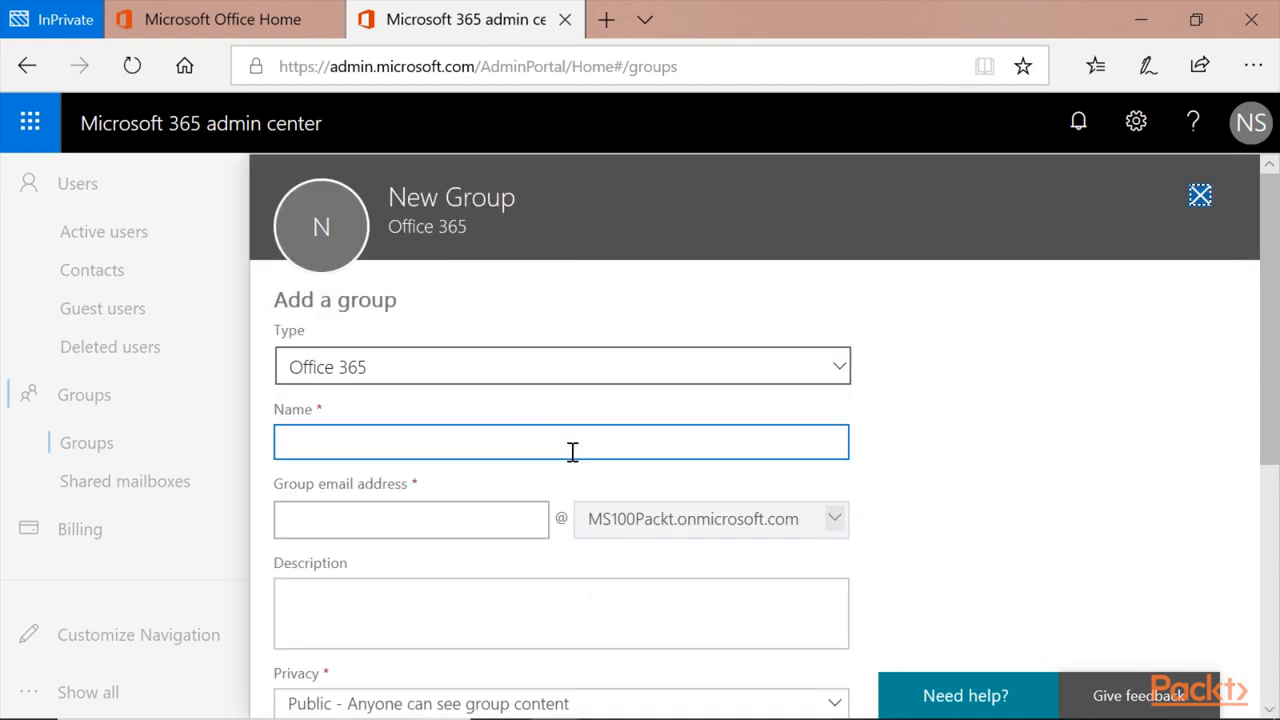
scroll(down, 3)
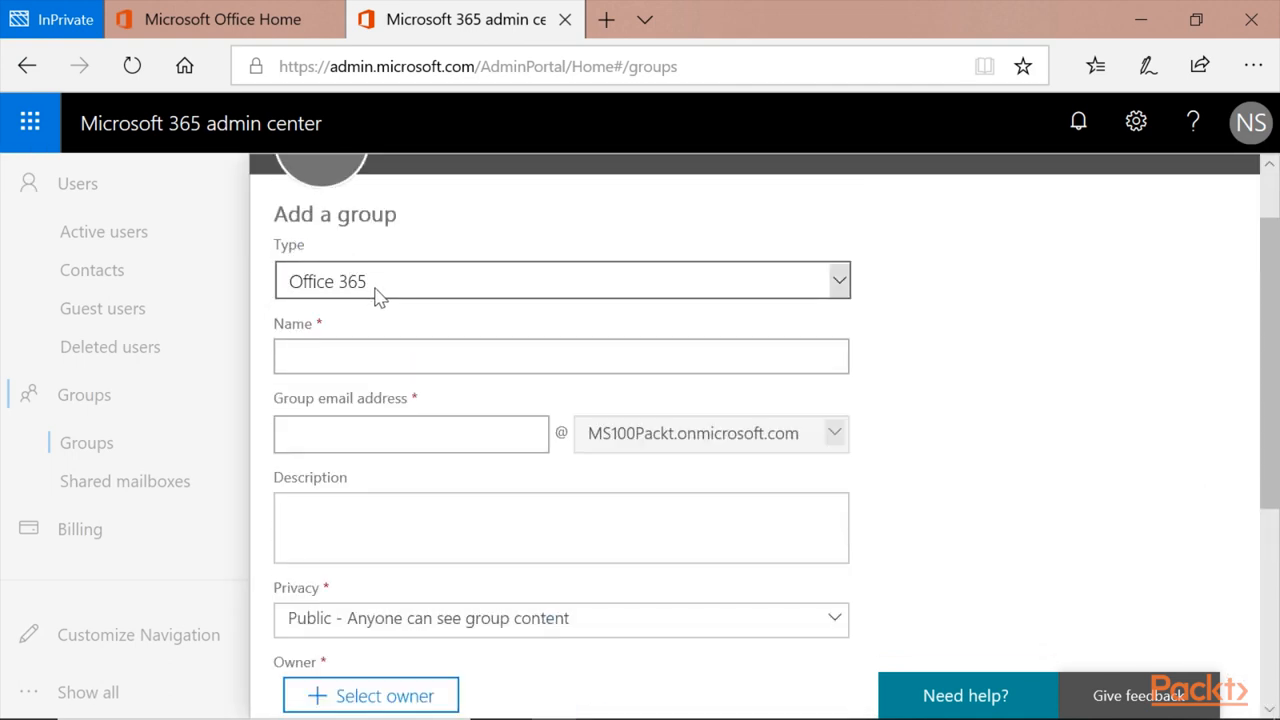
click(561, 280)
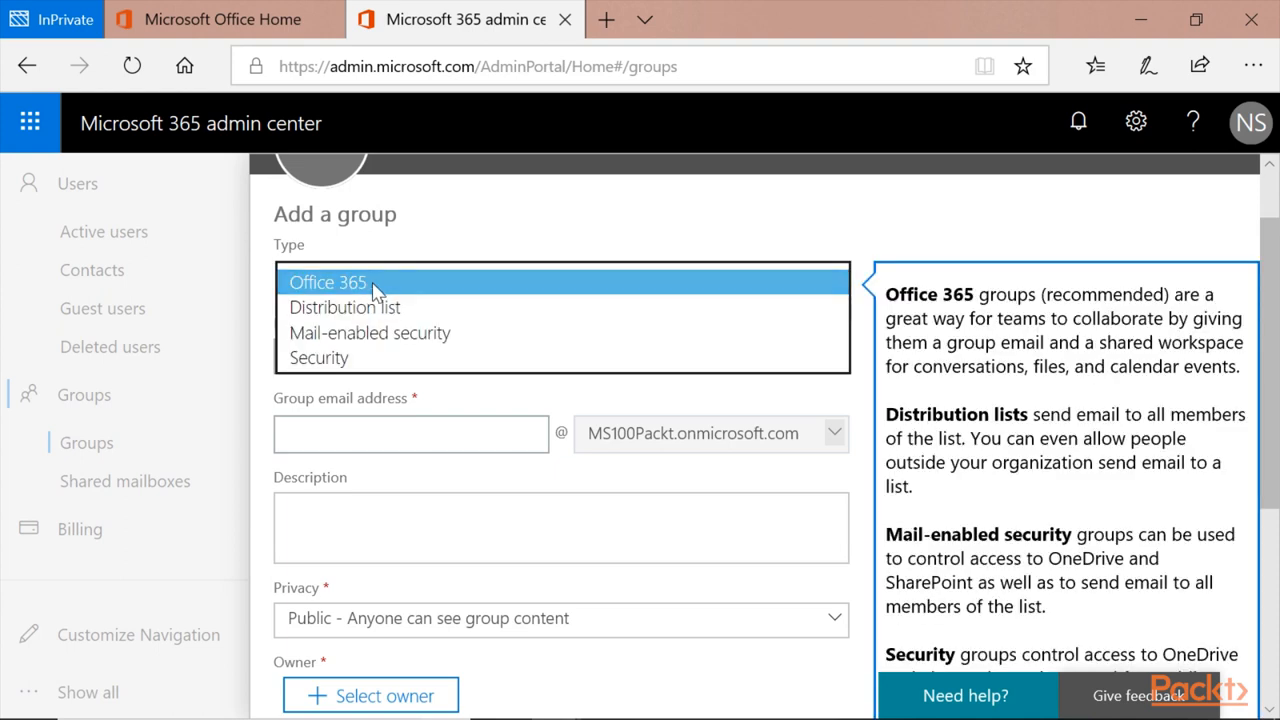
mouse_move(395, 307)
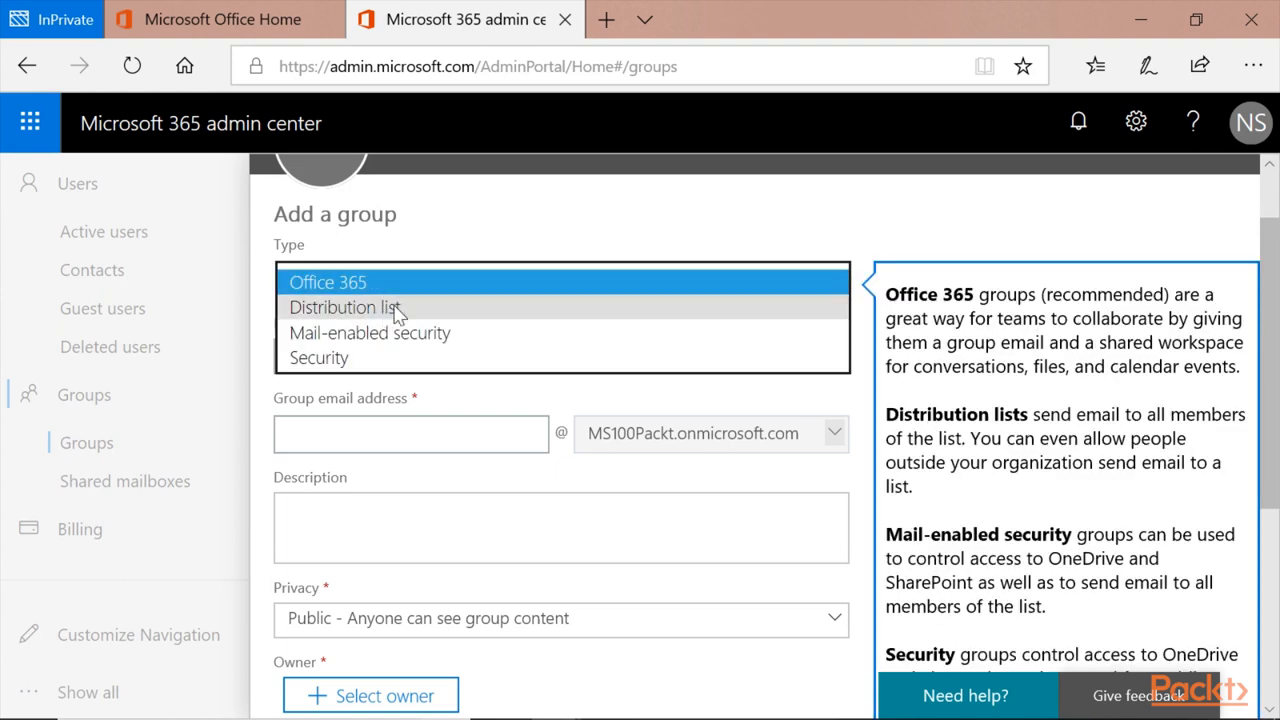
mouse_move(363, 358)
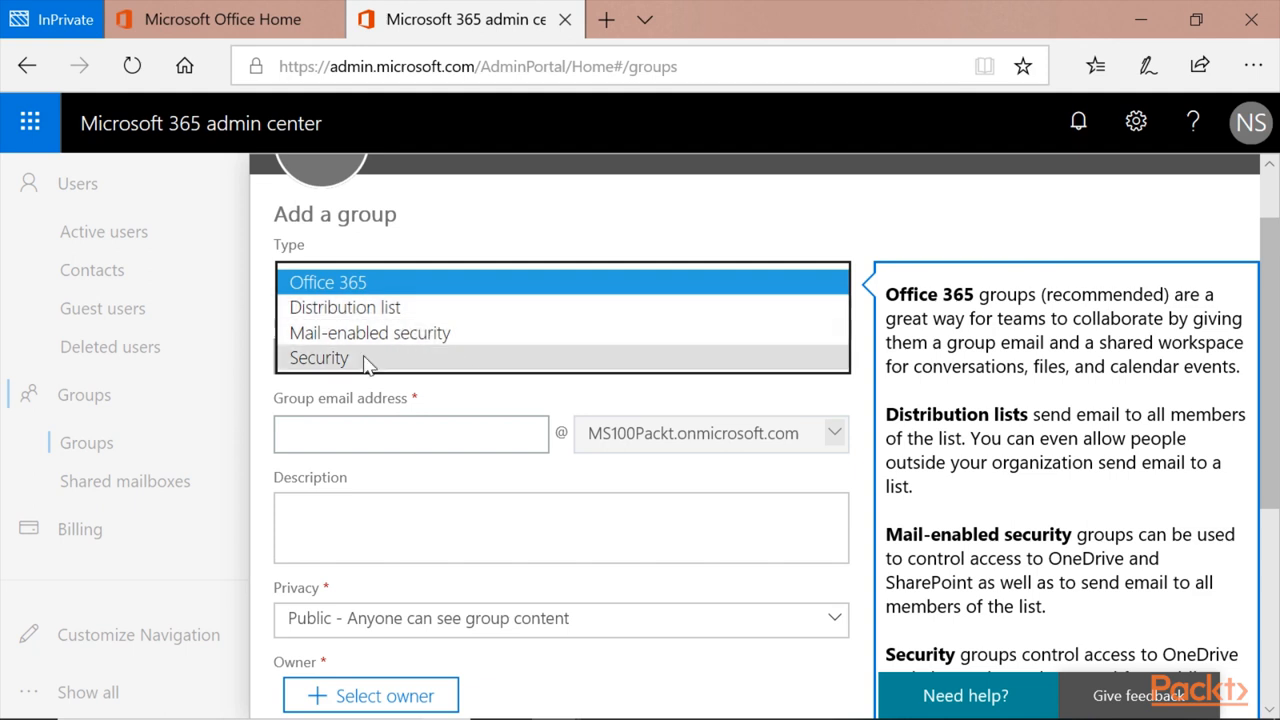
mouse_move(366, 290)
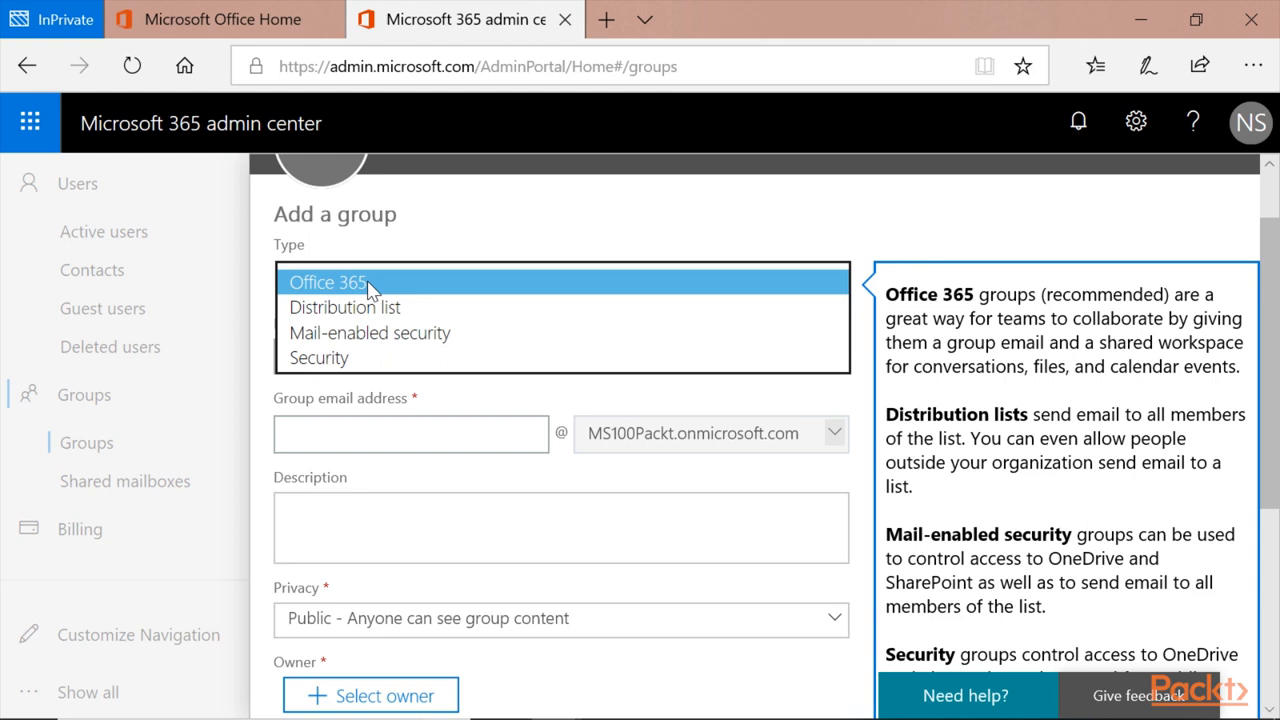
mouse_move(344, 307)
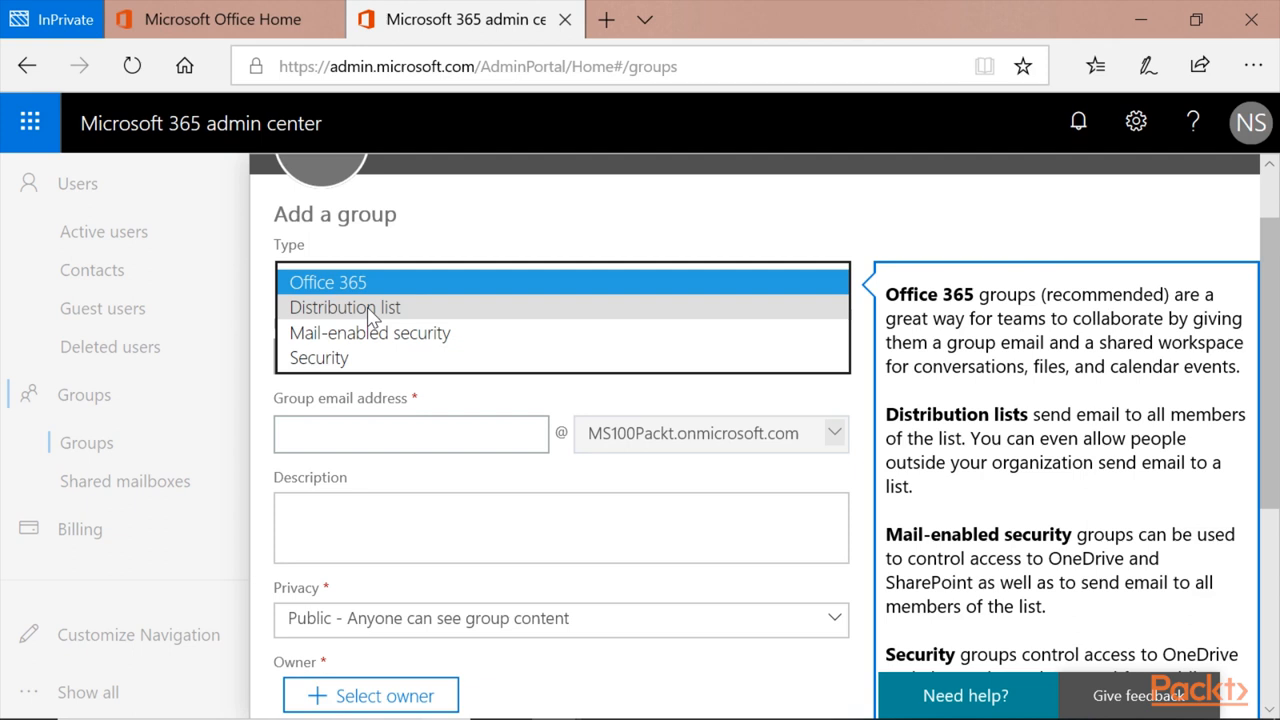
mouse_move(370, 333)
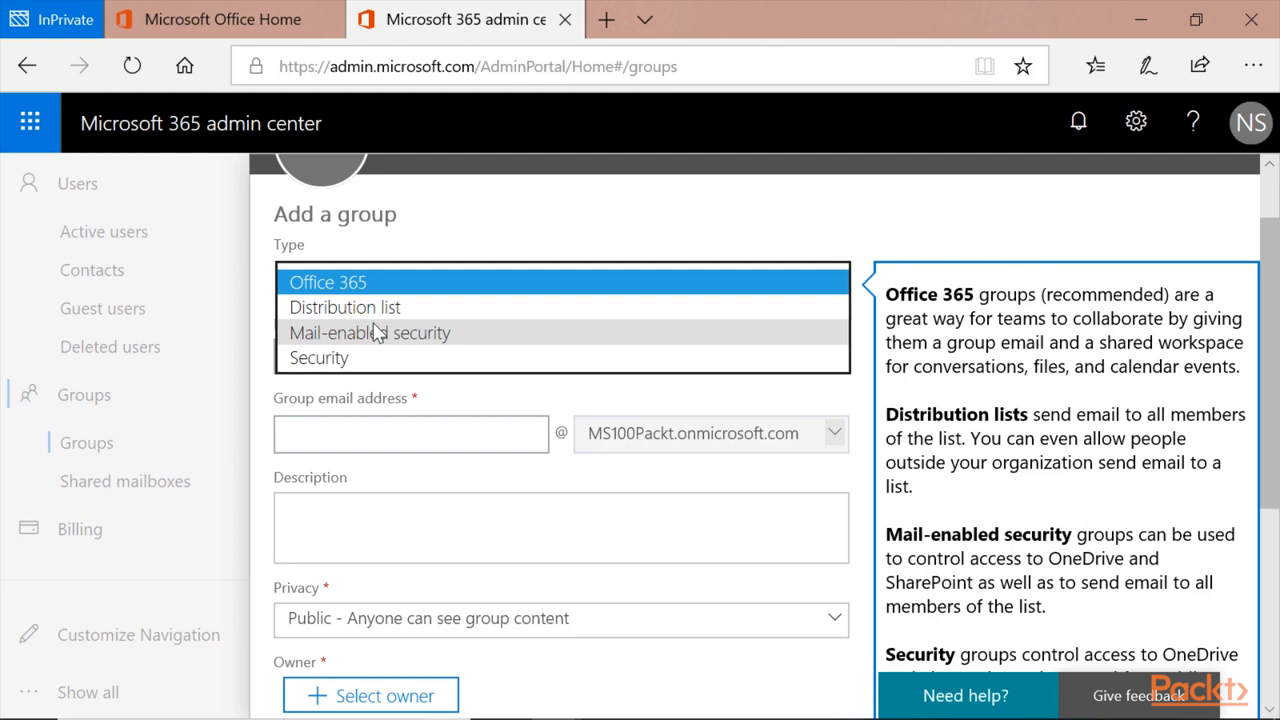
mouse_move(1205, 410)
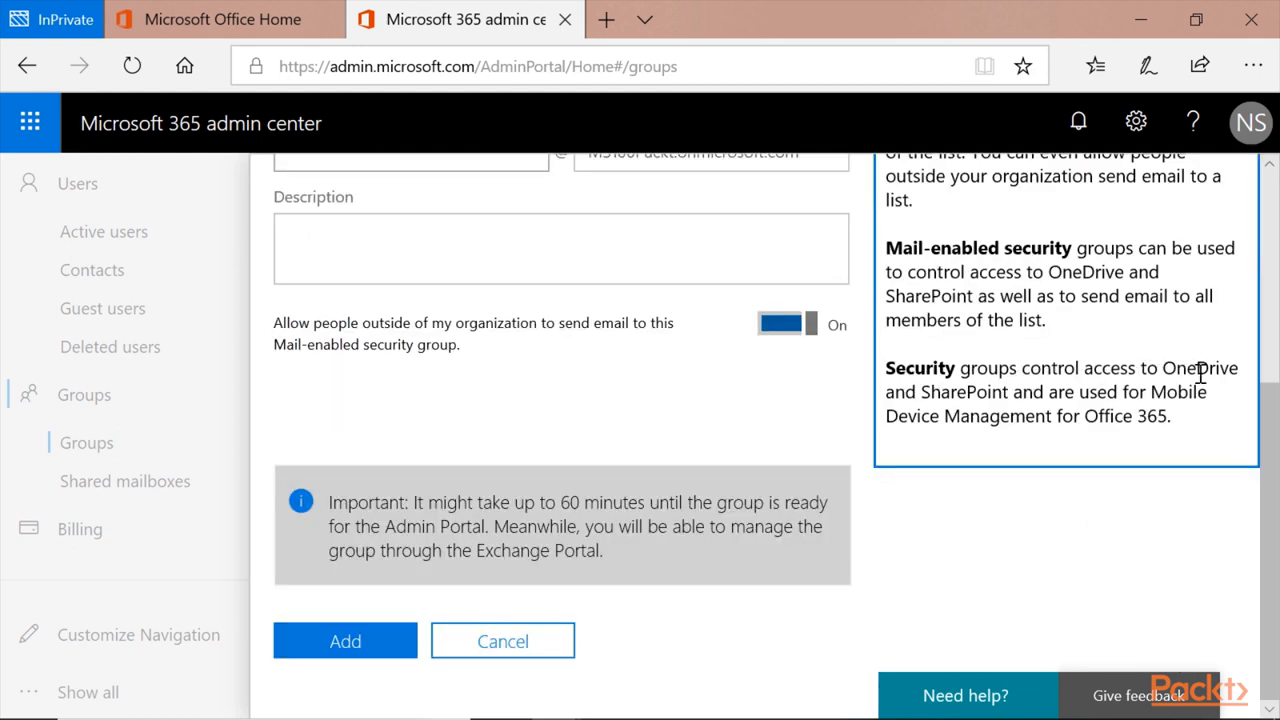
mouse_move(1085, 390)
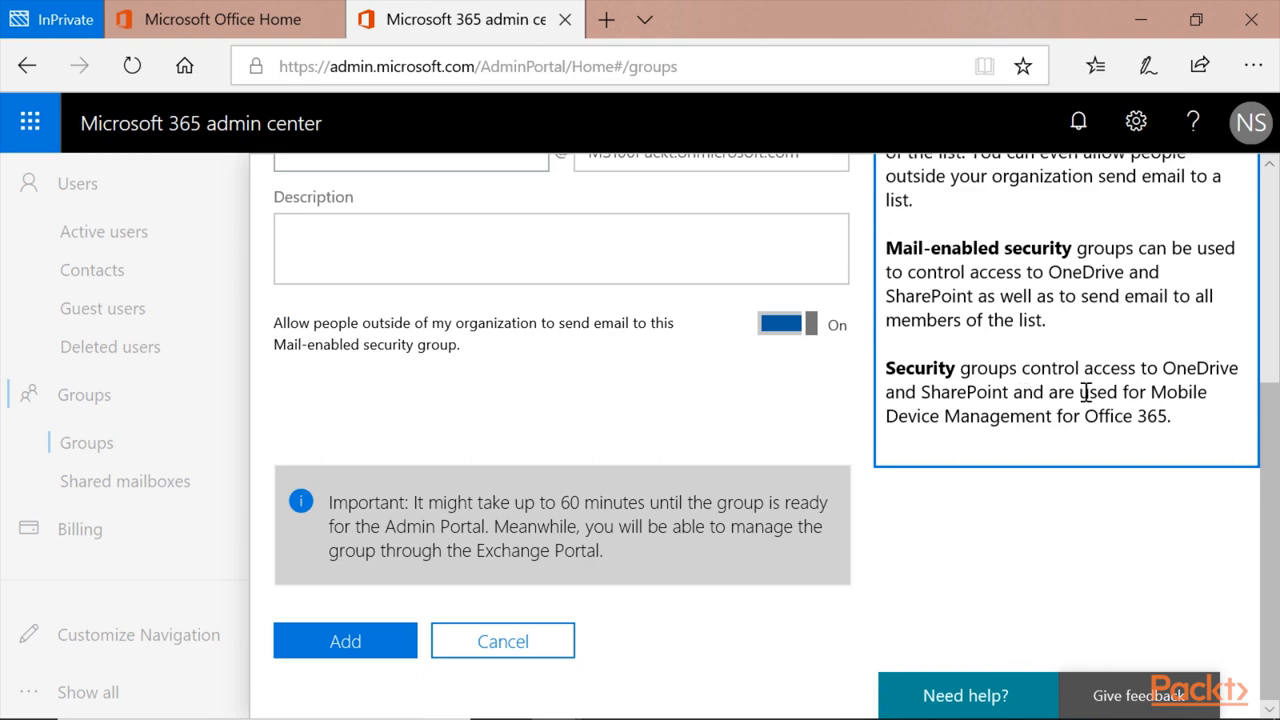
mouse_move(843, 472)
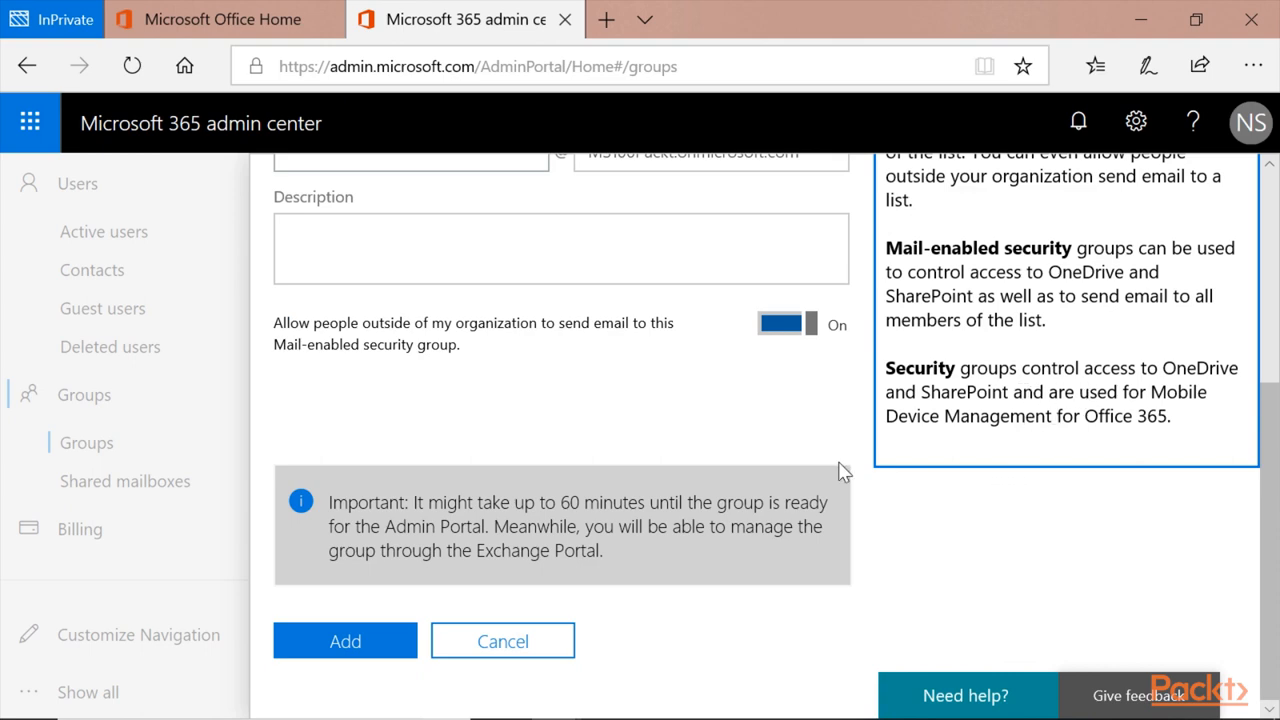
scroll(up, 3)
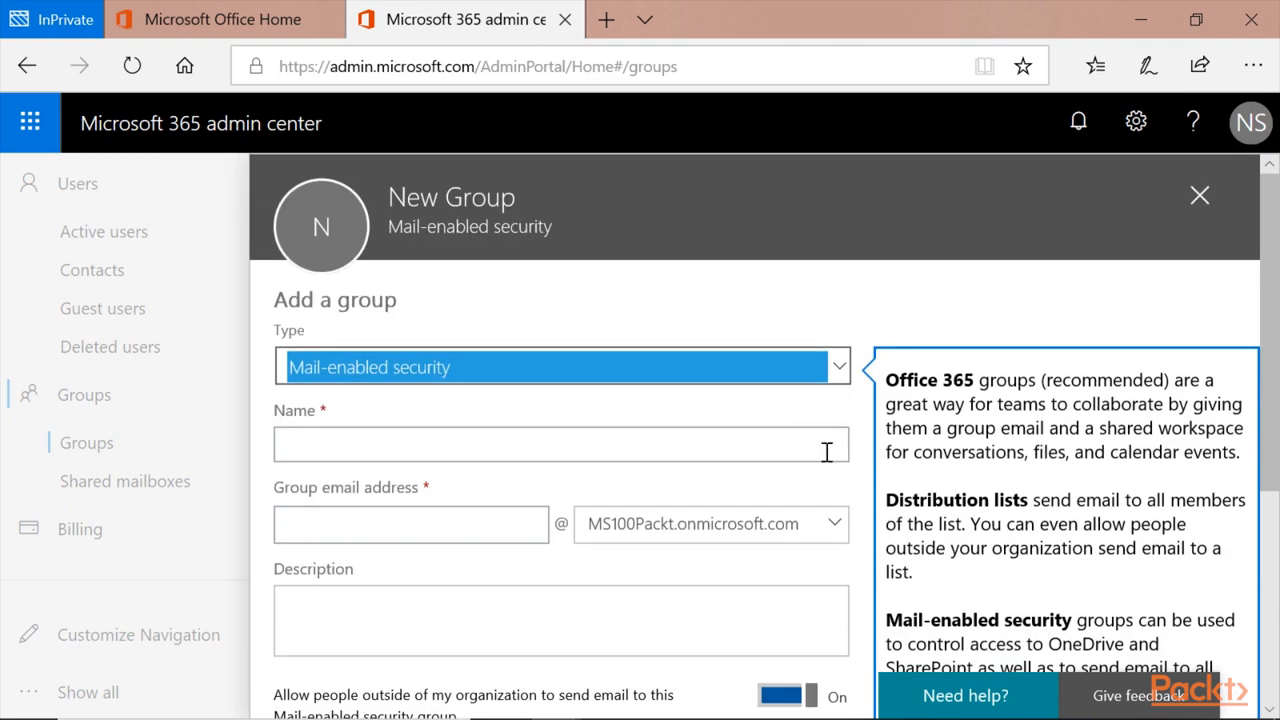
click(838, 366)
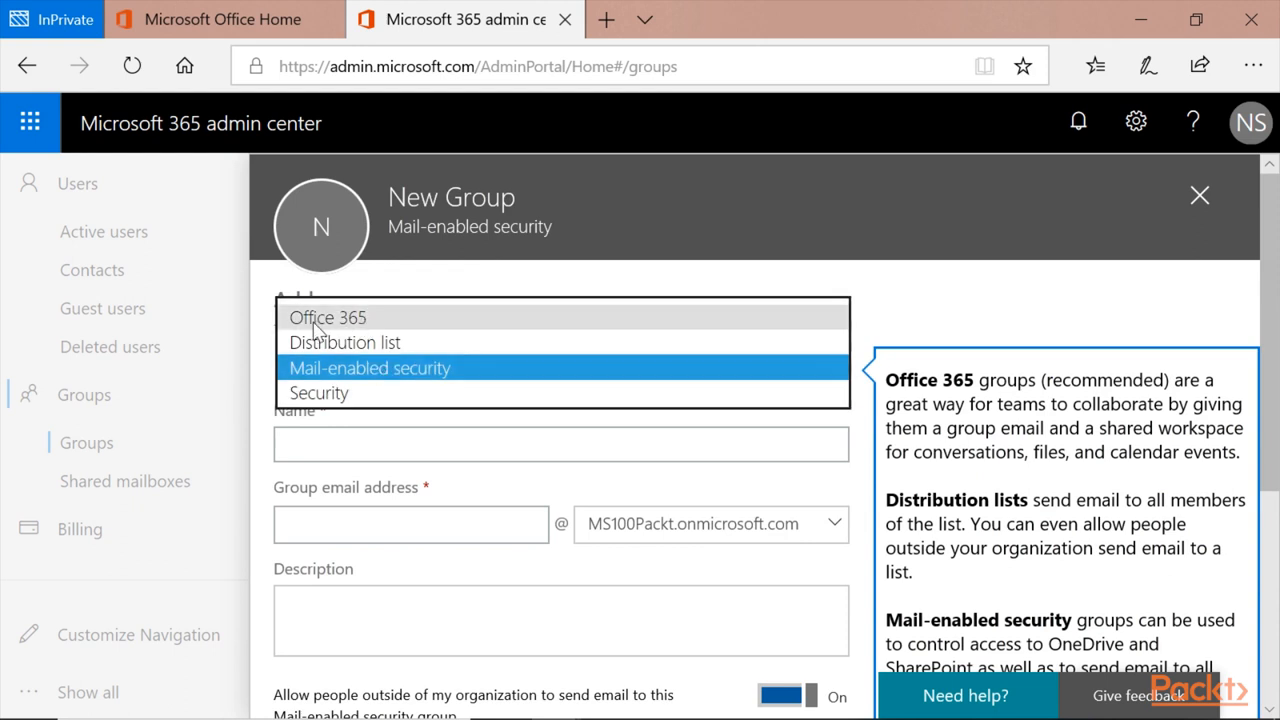
click(328, 317)
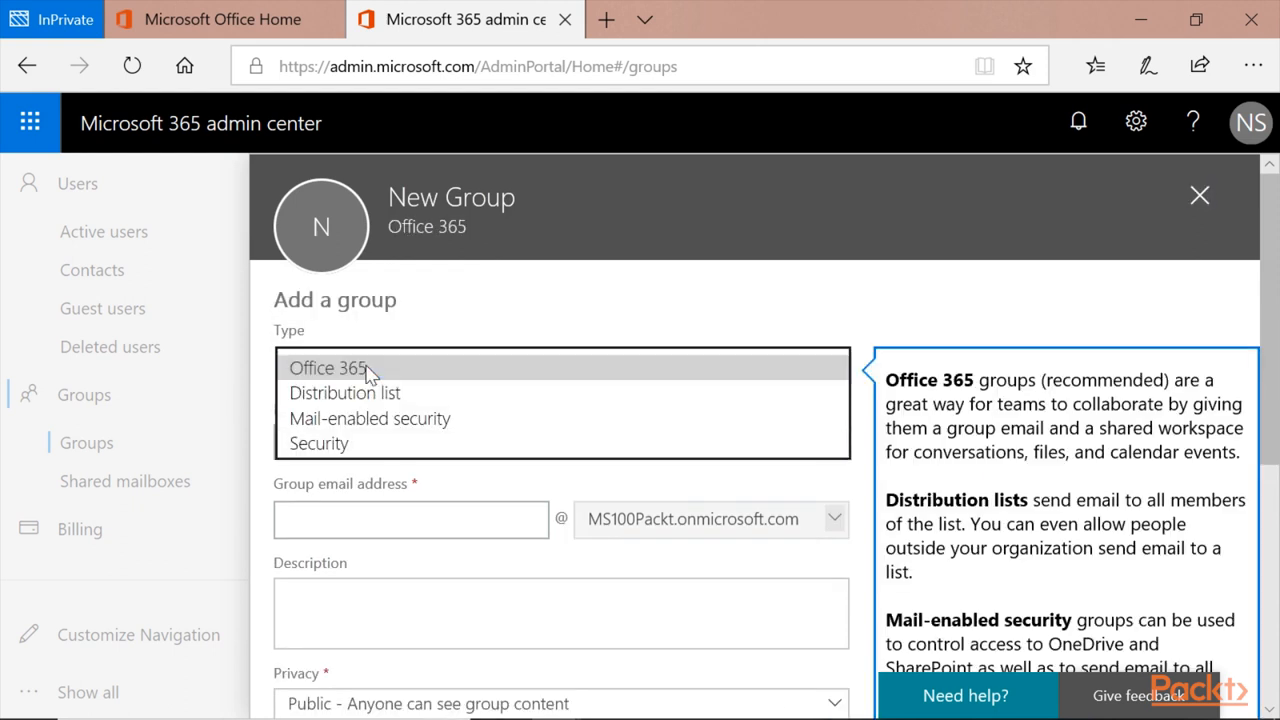
Keep Office 365 as the group type and name the group 'Project Team'
click(327, 367)
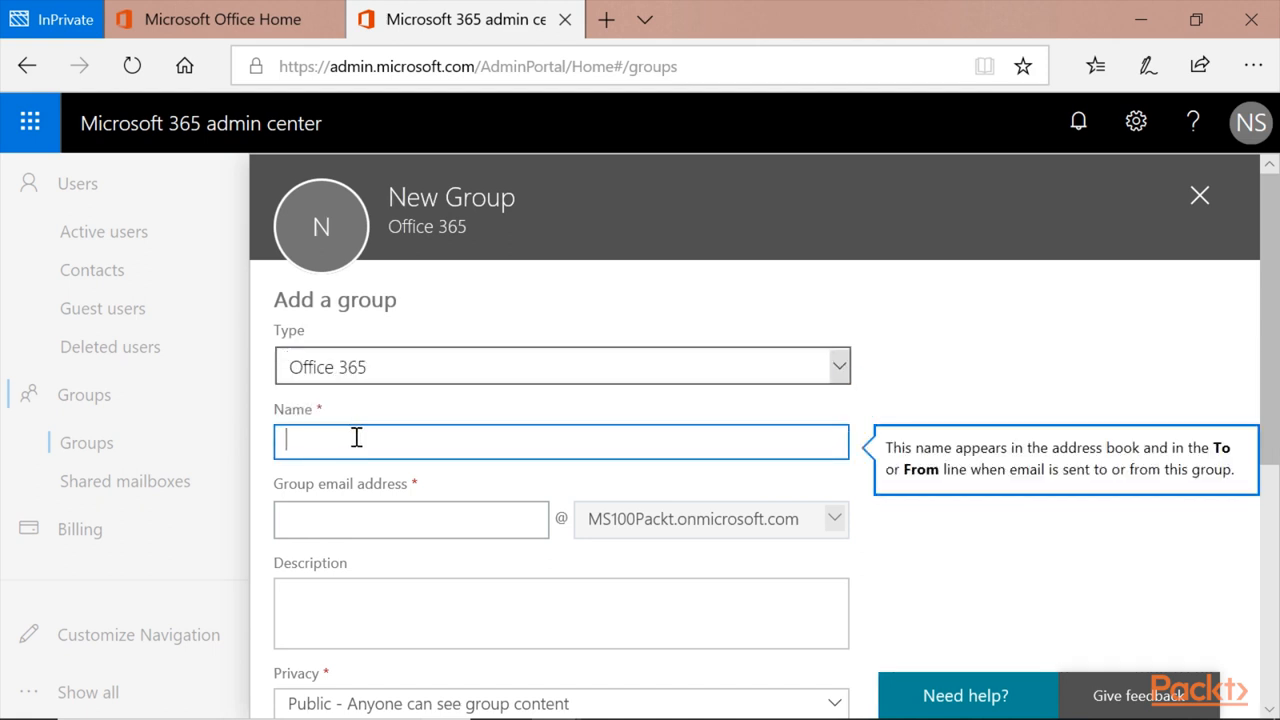
text(P)
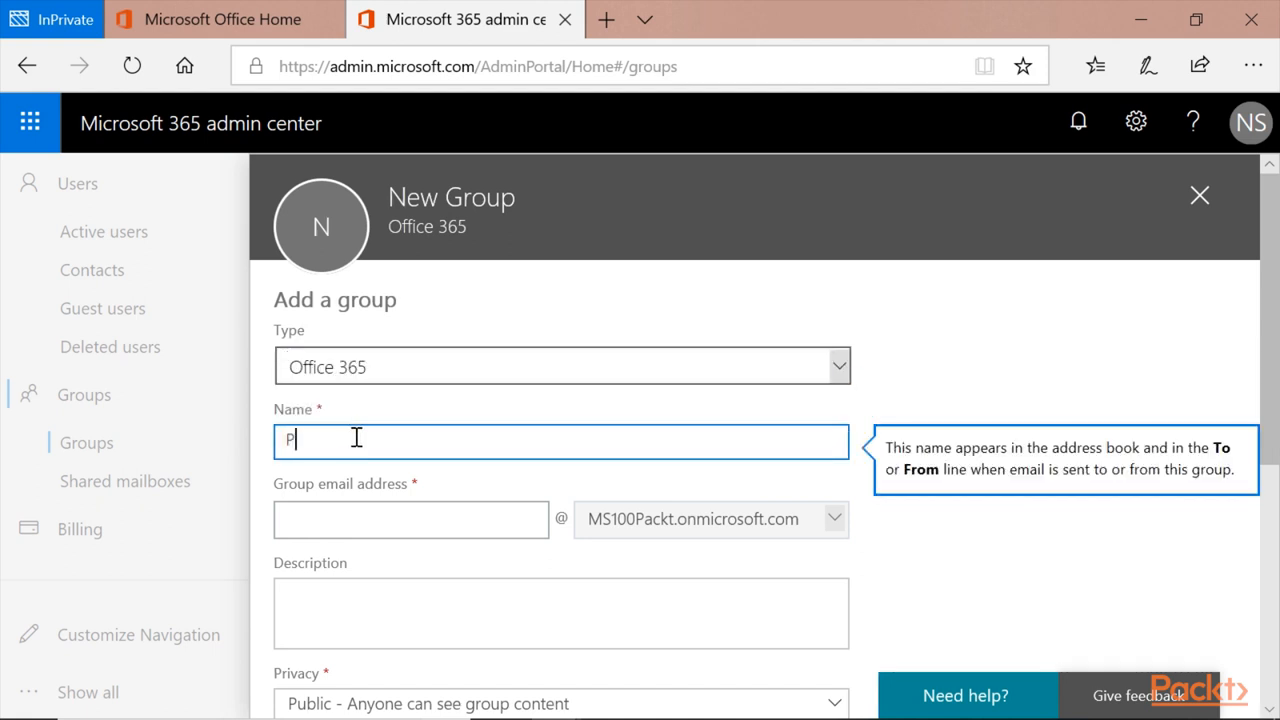
text(roject Team)
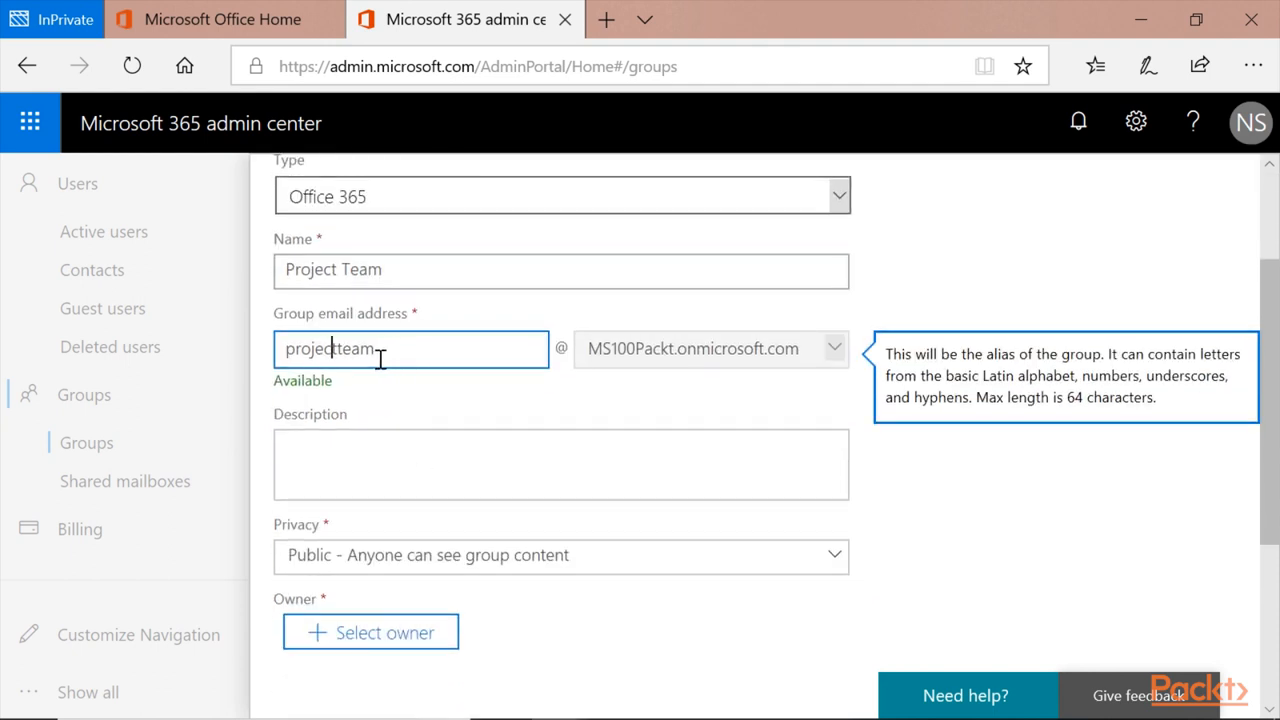
Enter the description 'This group makes projects'
click(560, 464)
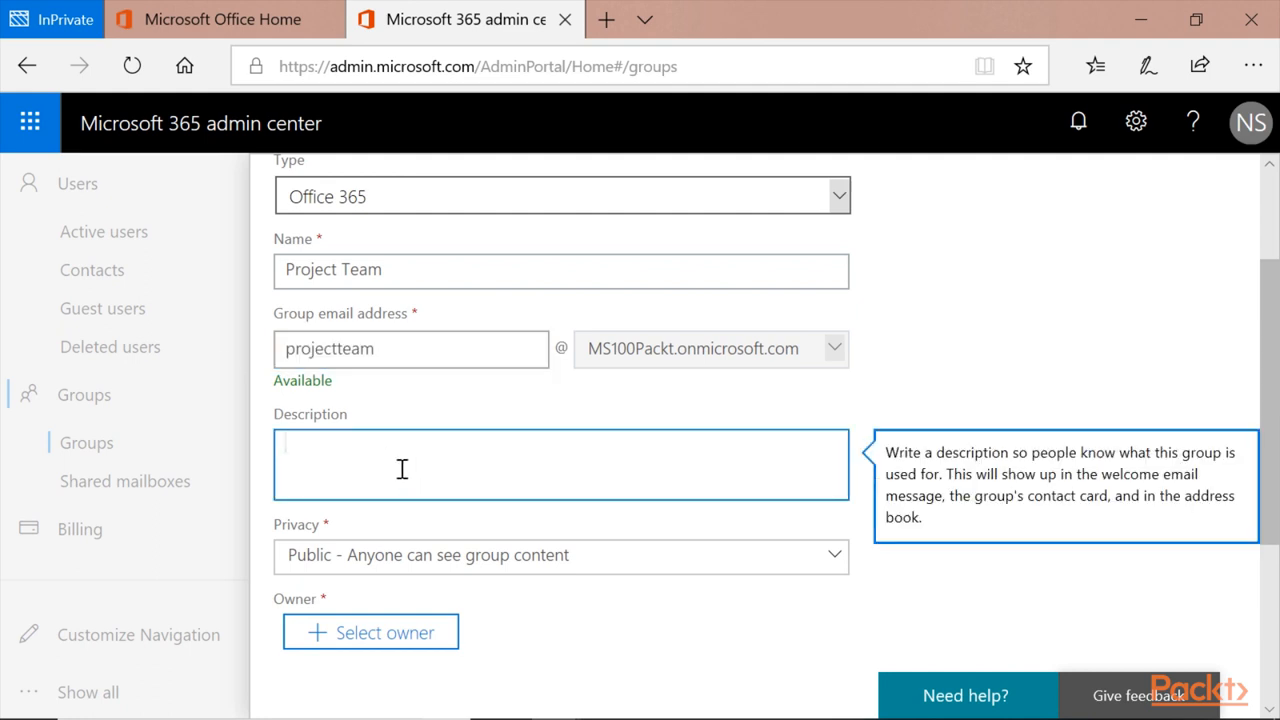
text(Th)
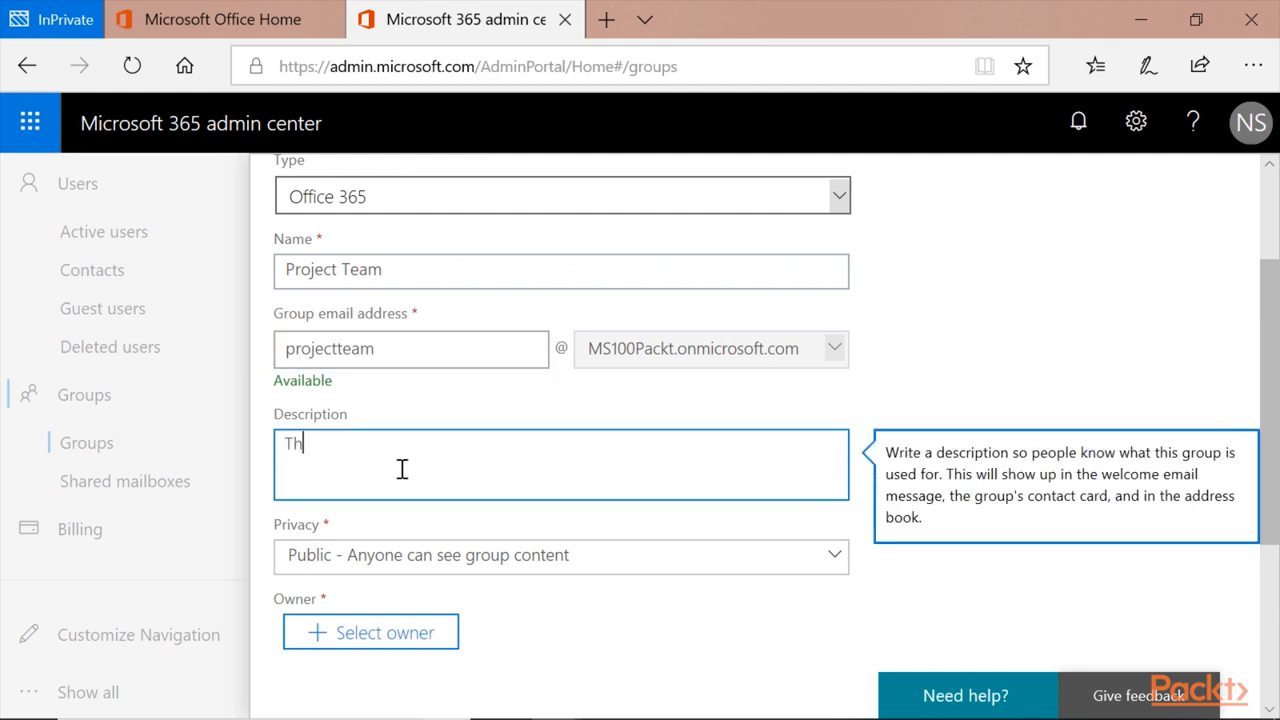
text(is group make)
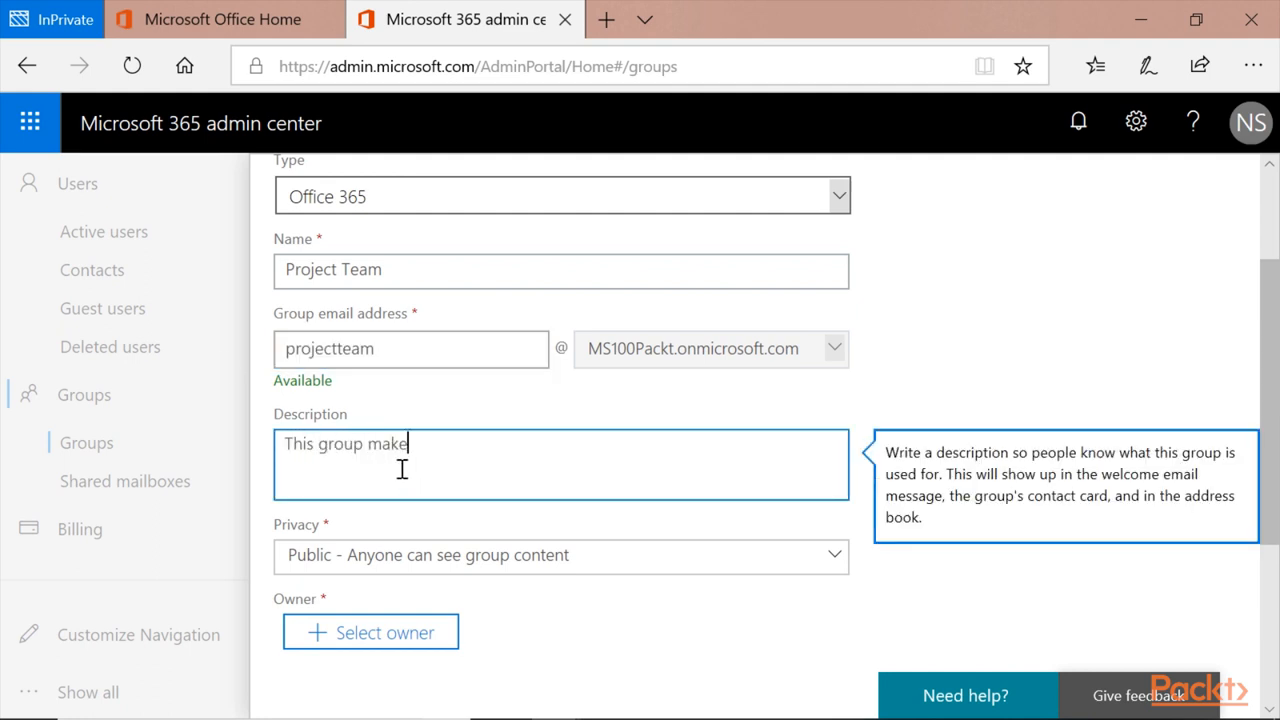
text(s projects)
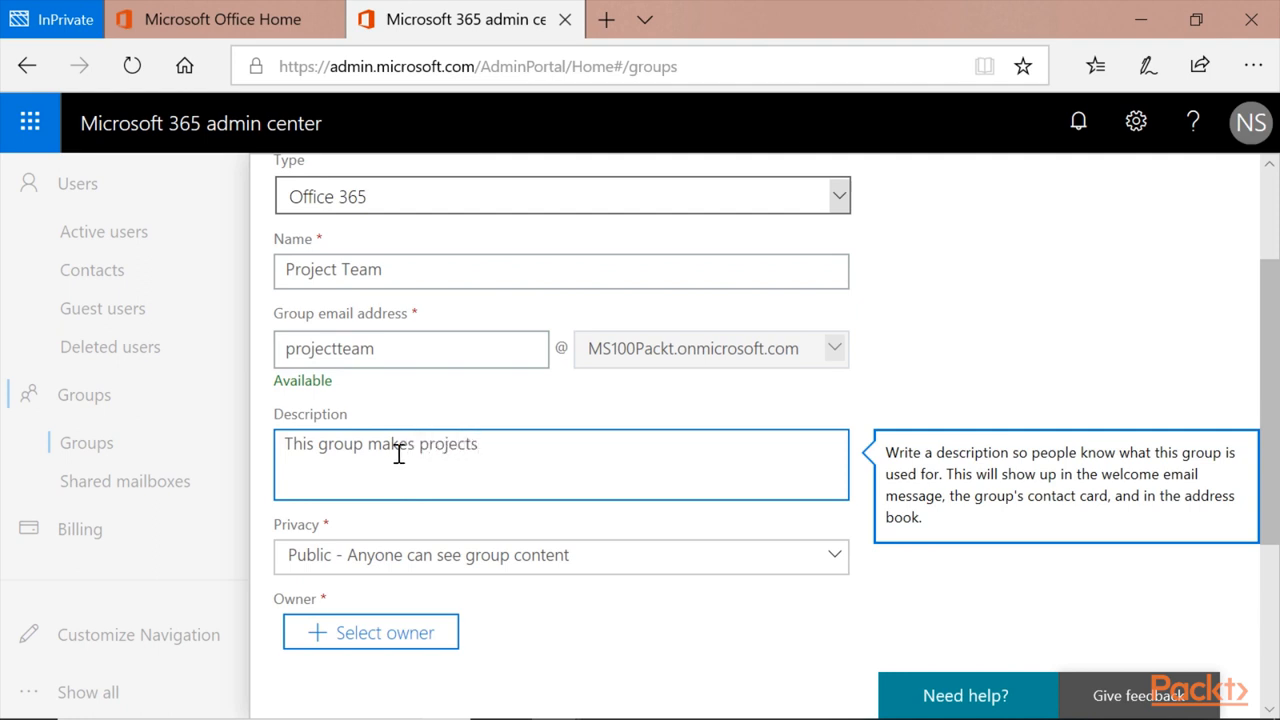
Choose 'Private - Only members can see group content' as the group's privacy
scroll(down, 3)
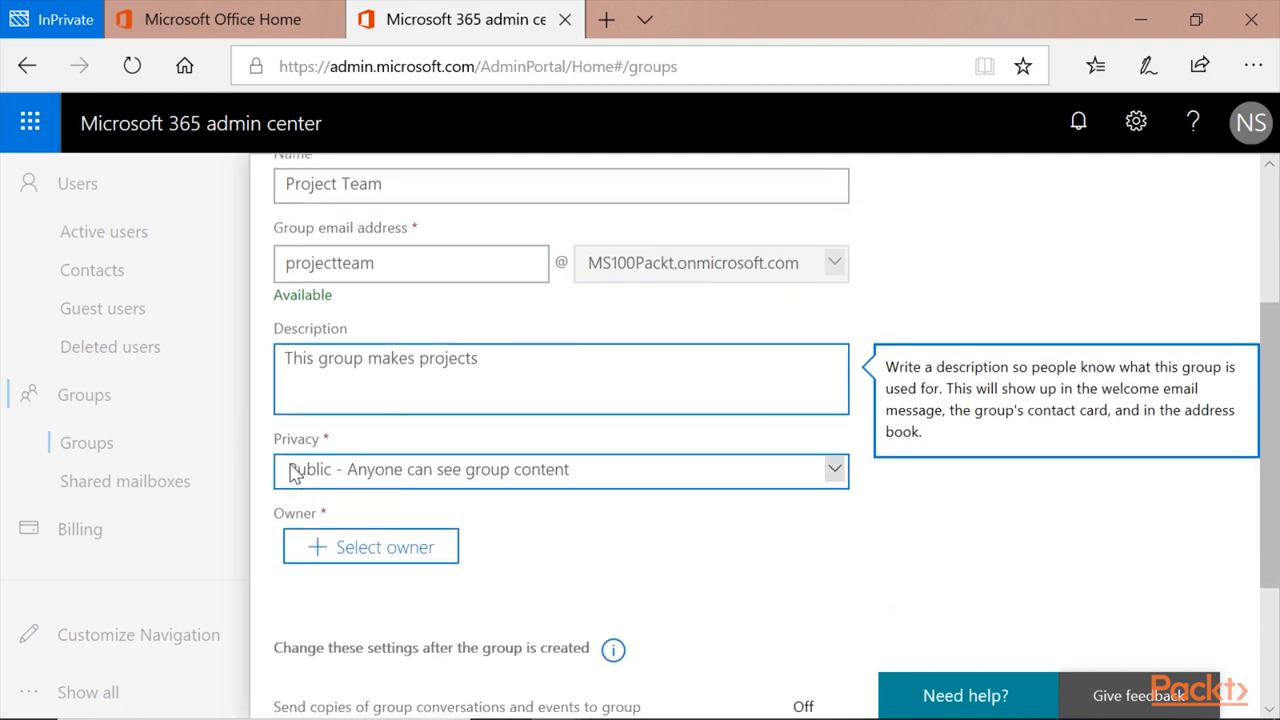
click(560, 470)
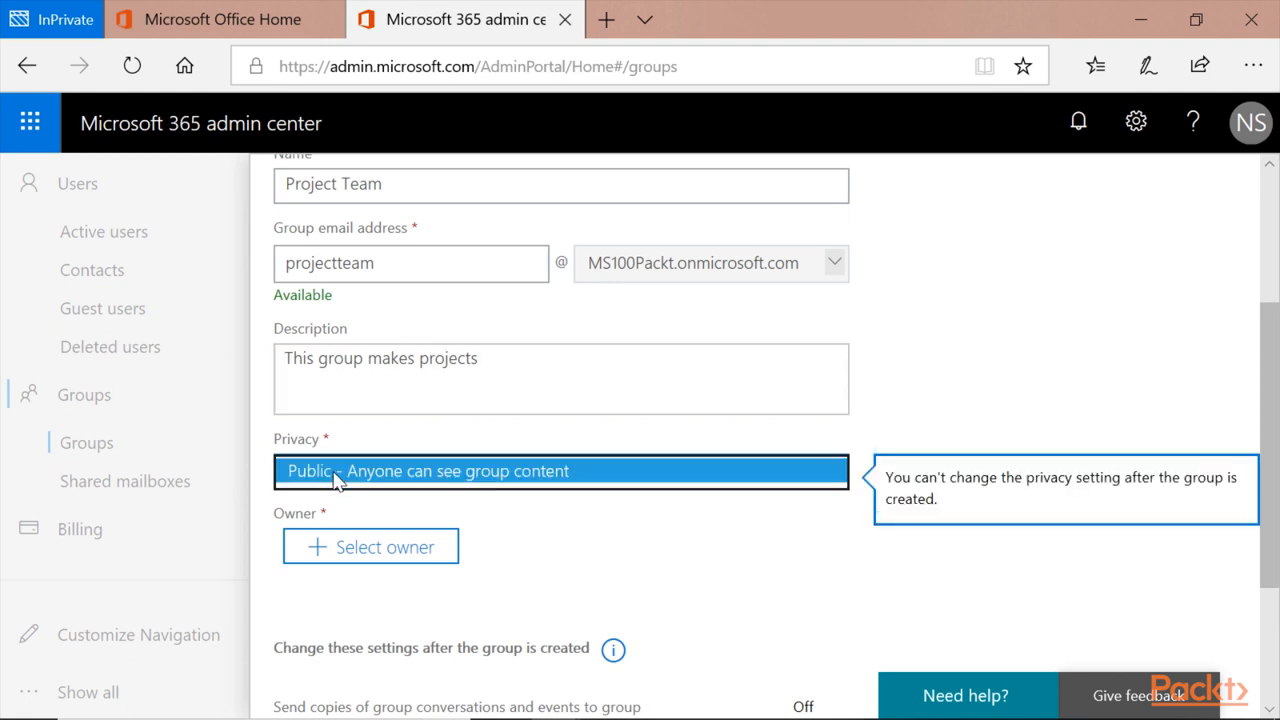
click(560, 471)
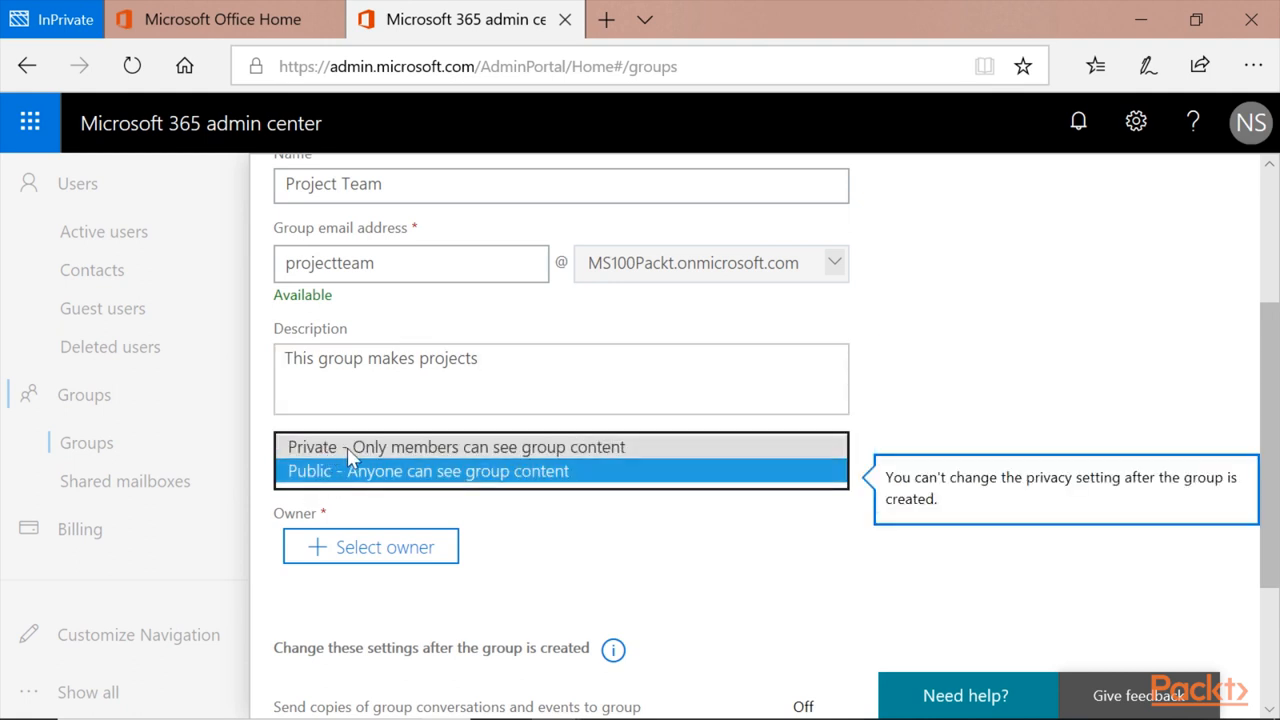
mouse_move(555, 458)
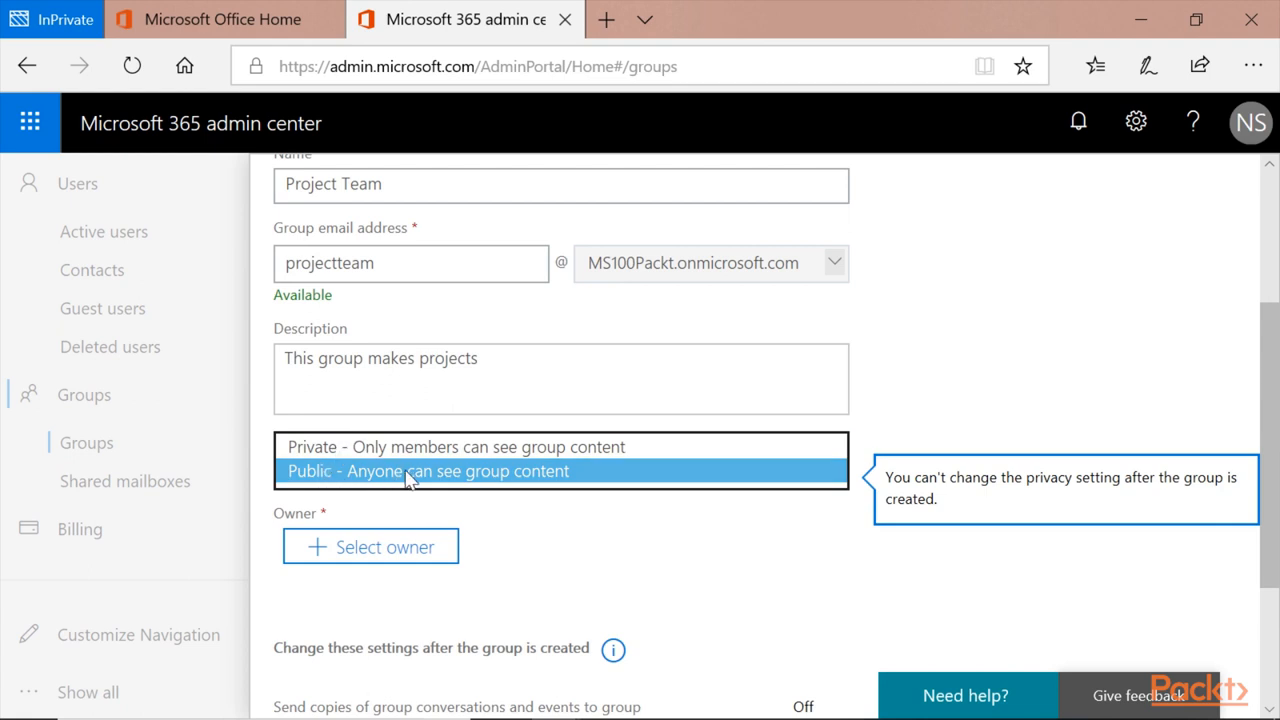
mouse_move(410, 480)
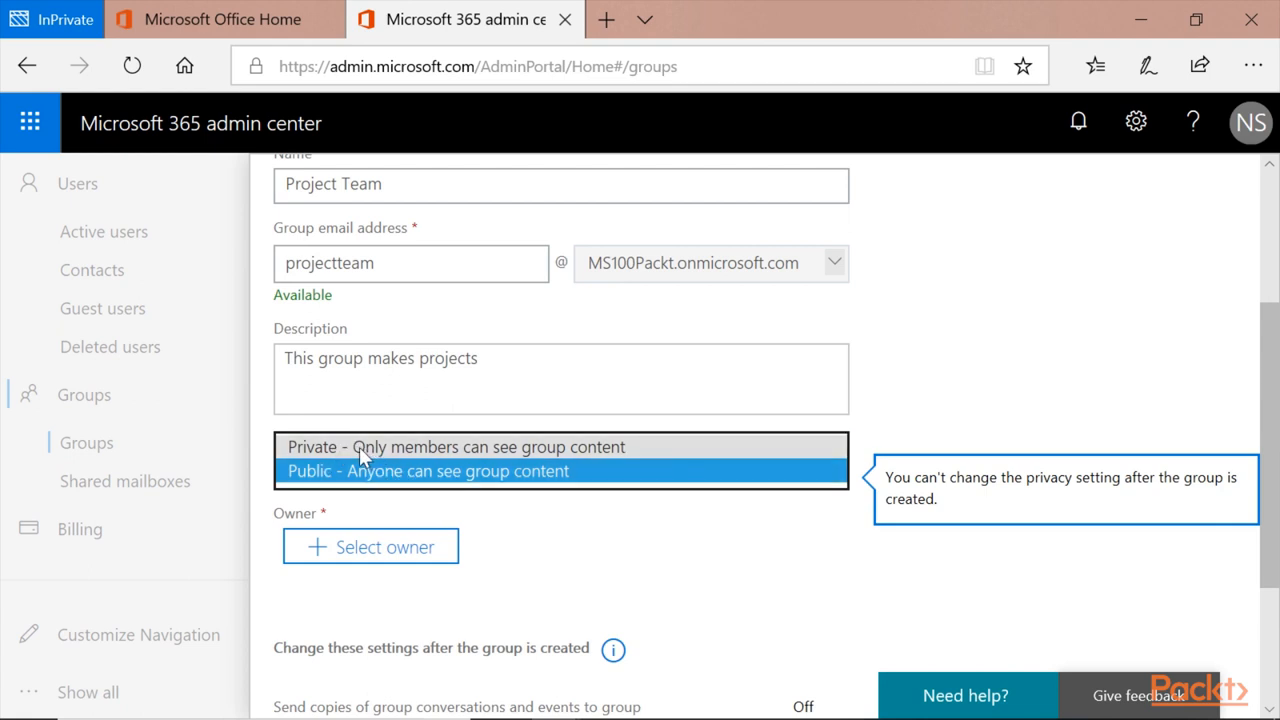
click(456, 452)
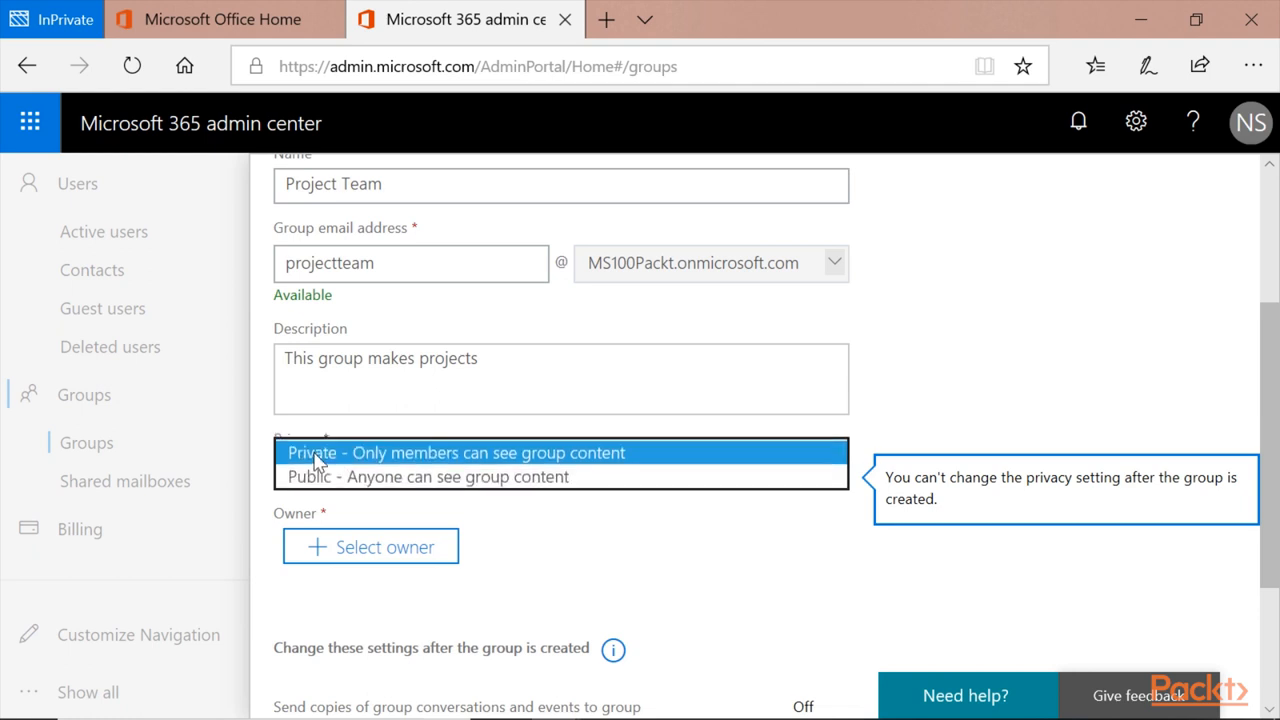
click(454, 452)
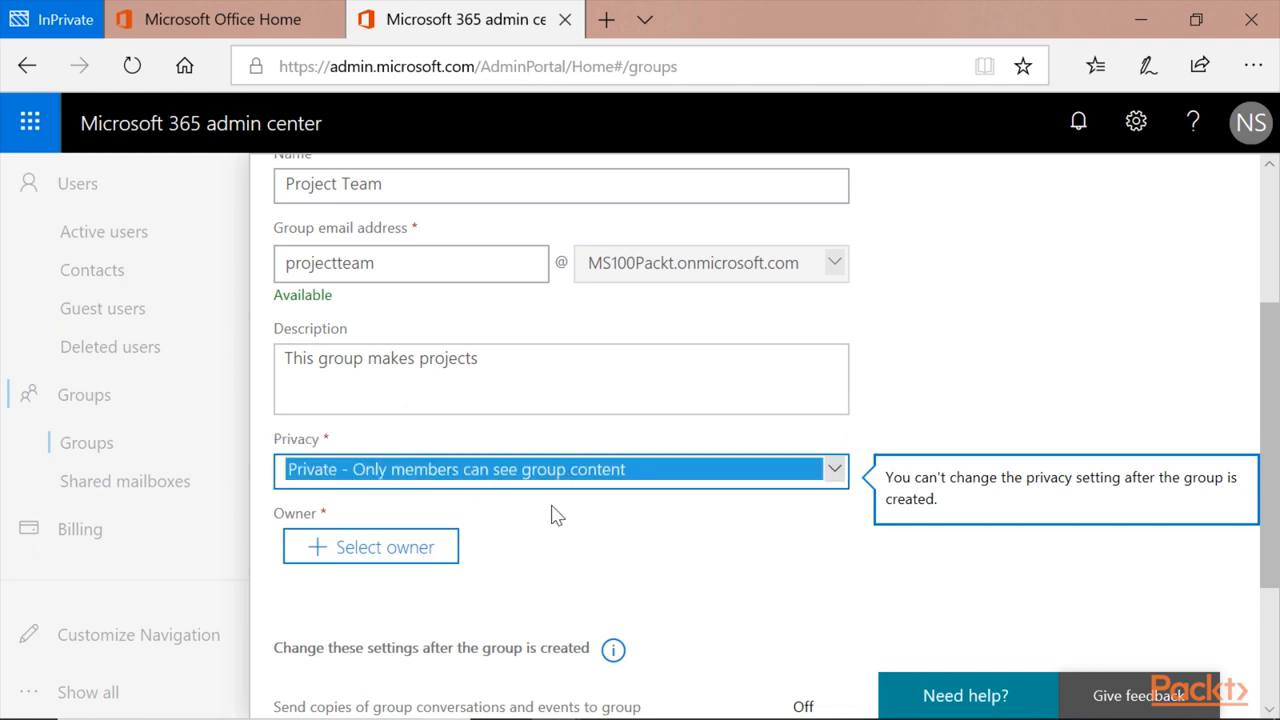
scroll(down, 3)
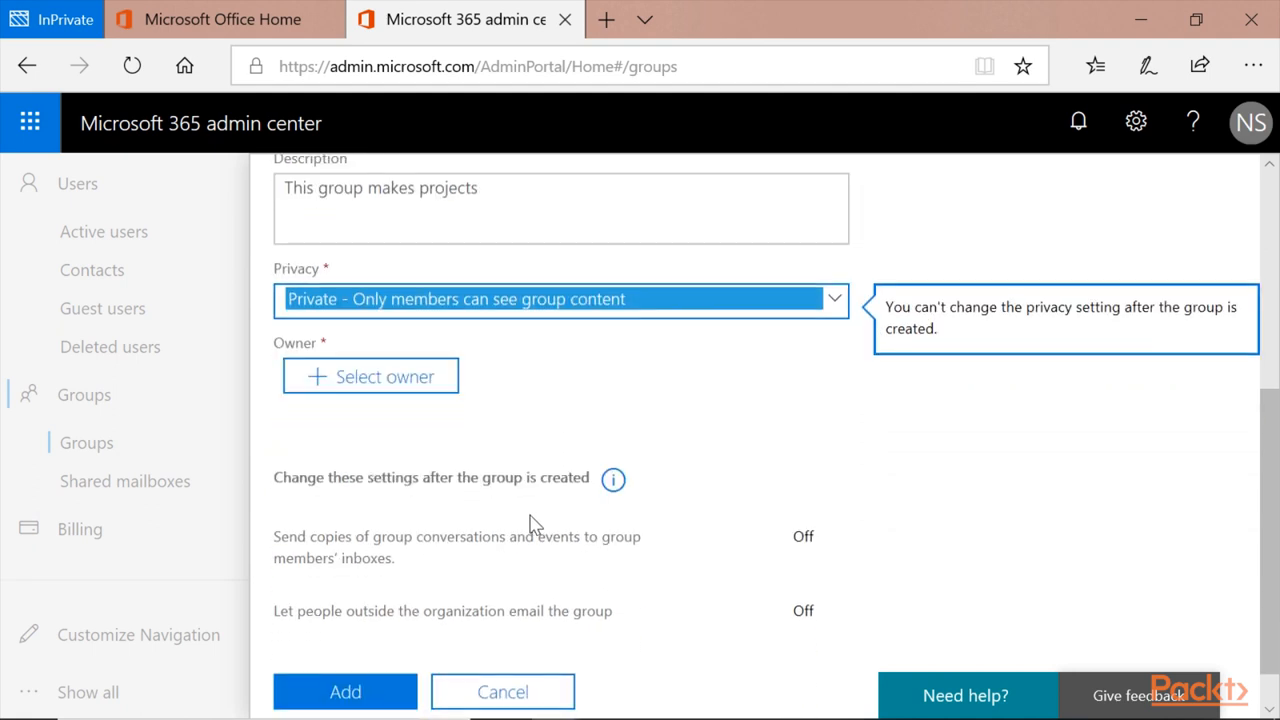
click(370, 376)
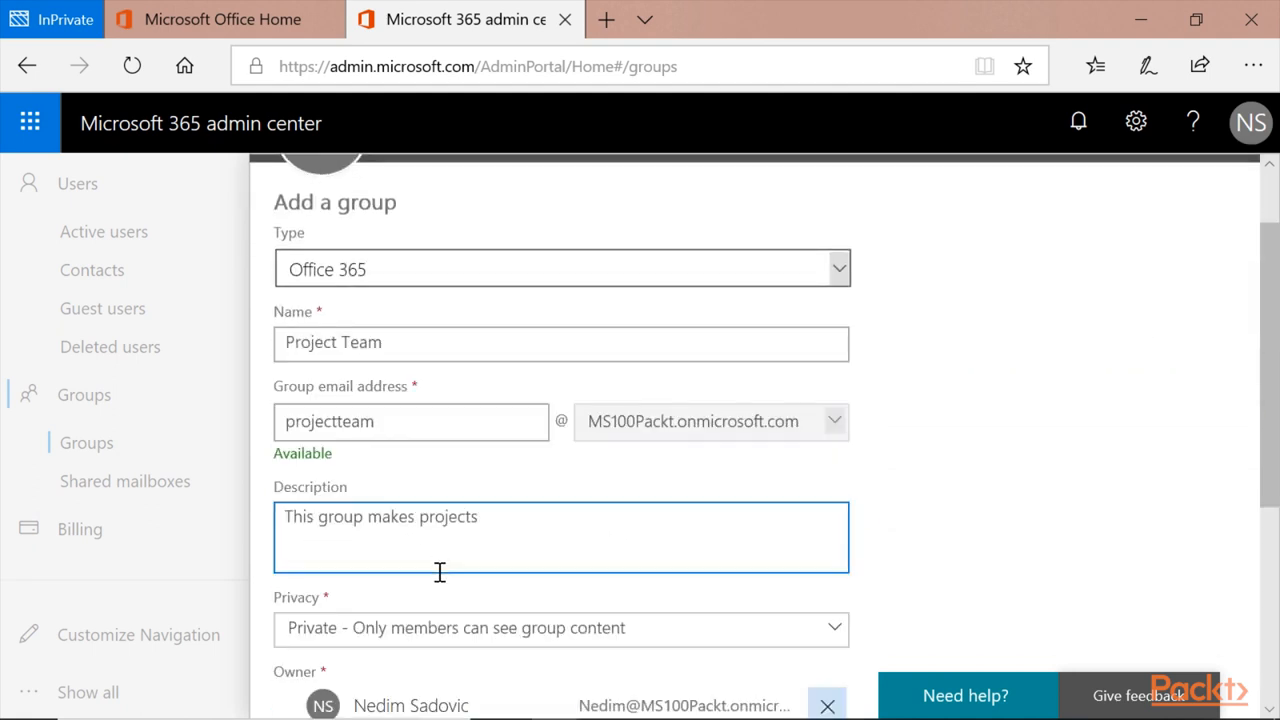
scroll(down, 3)
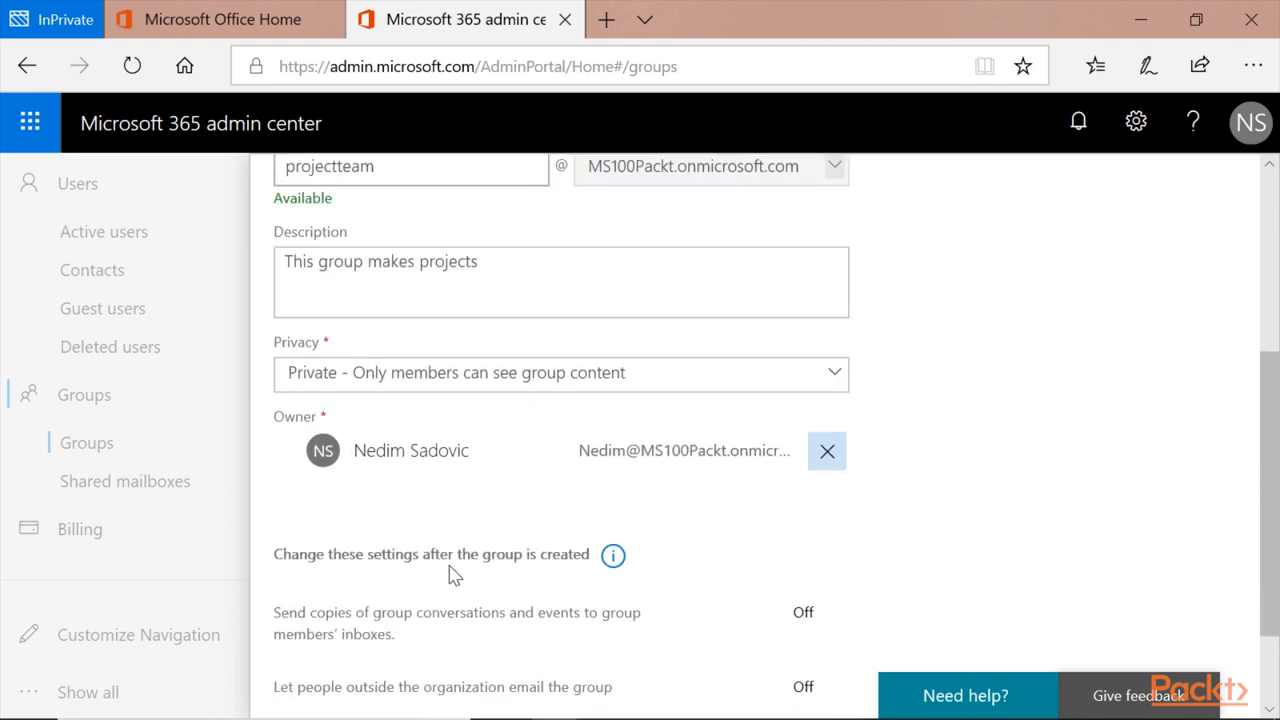
scroll(down, 3)
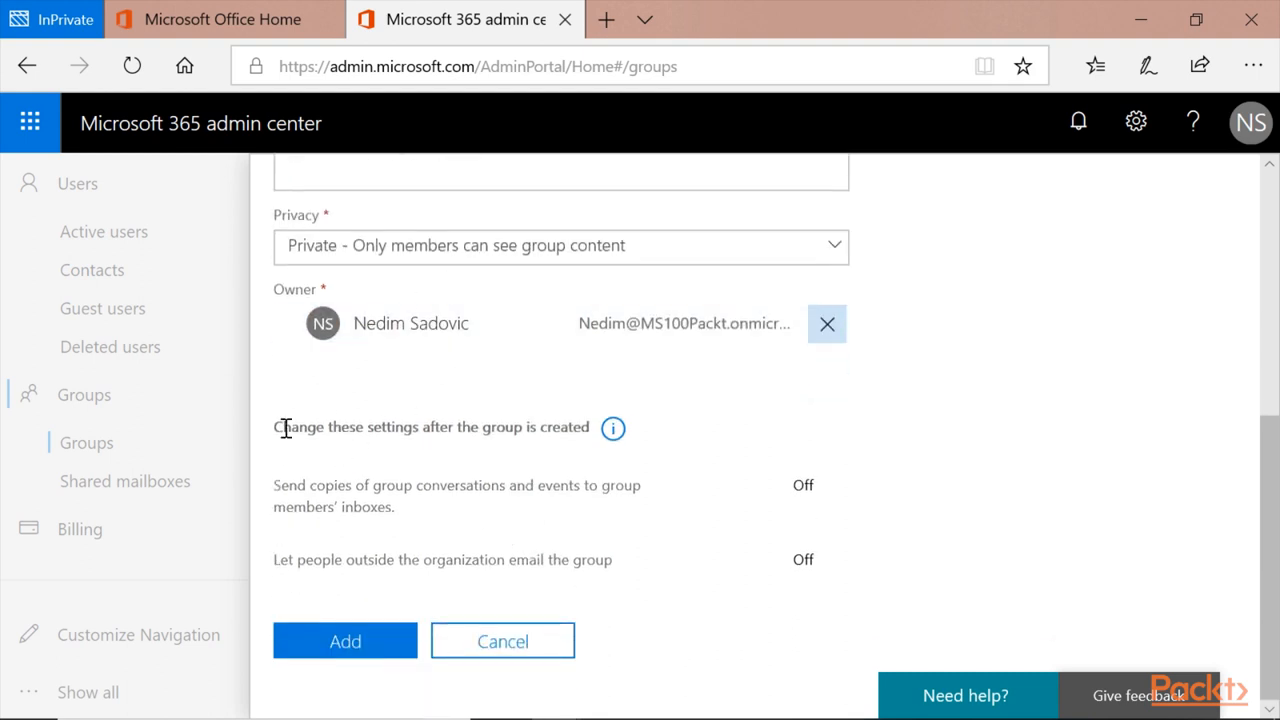
triple_click(432, 427)
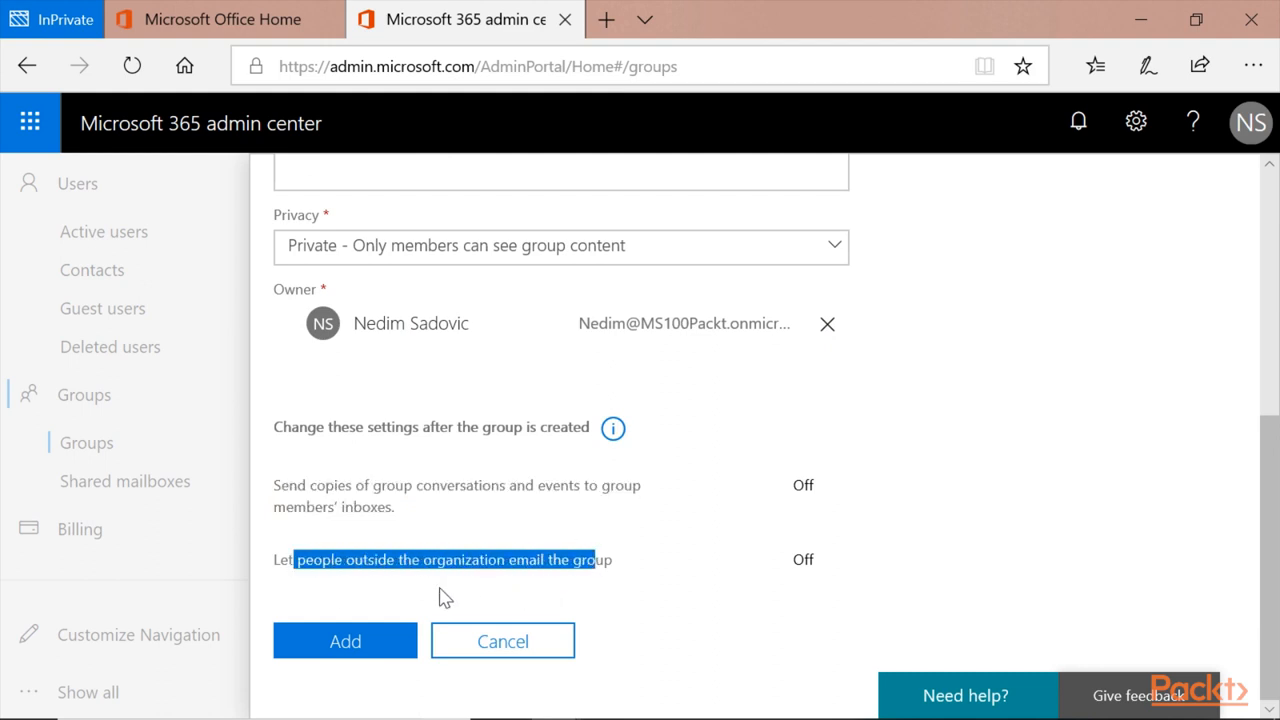
click(345, 641)
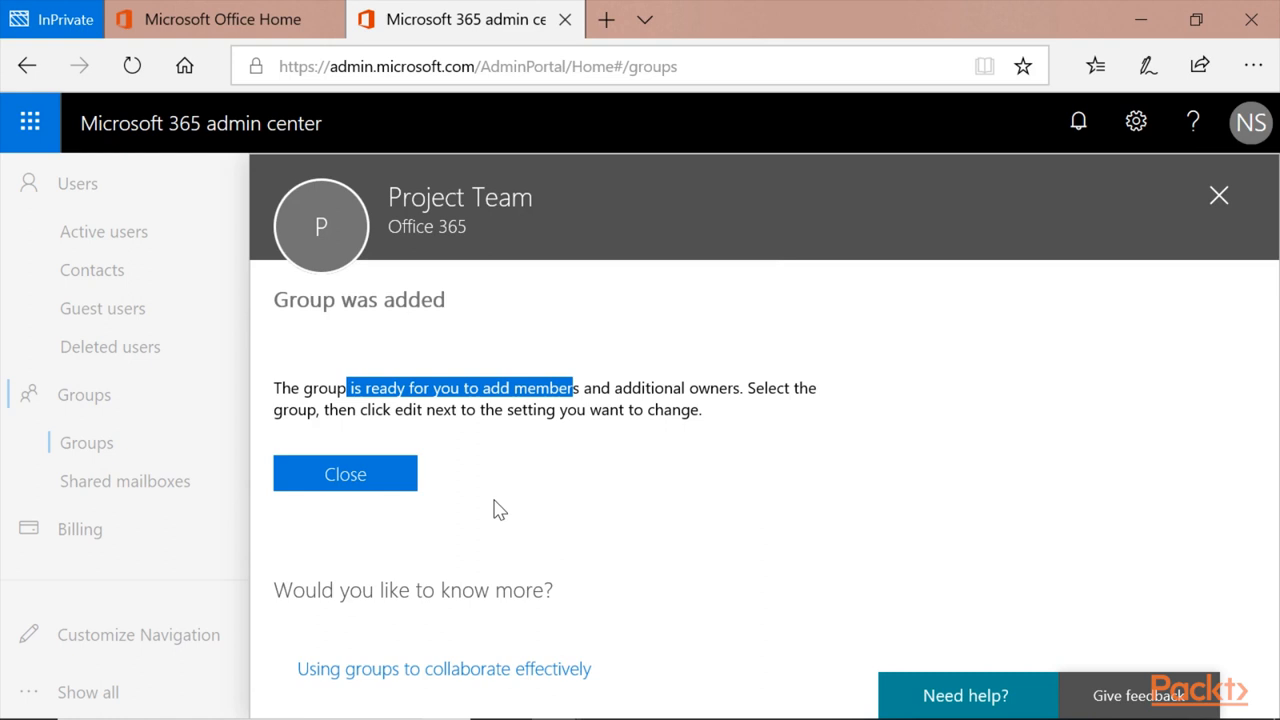
mouse_move(455, 511)
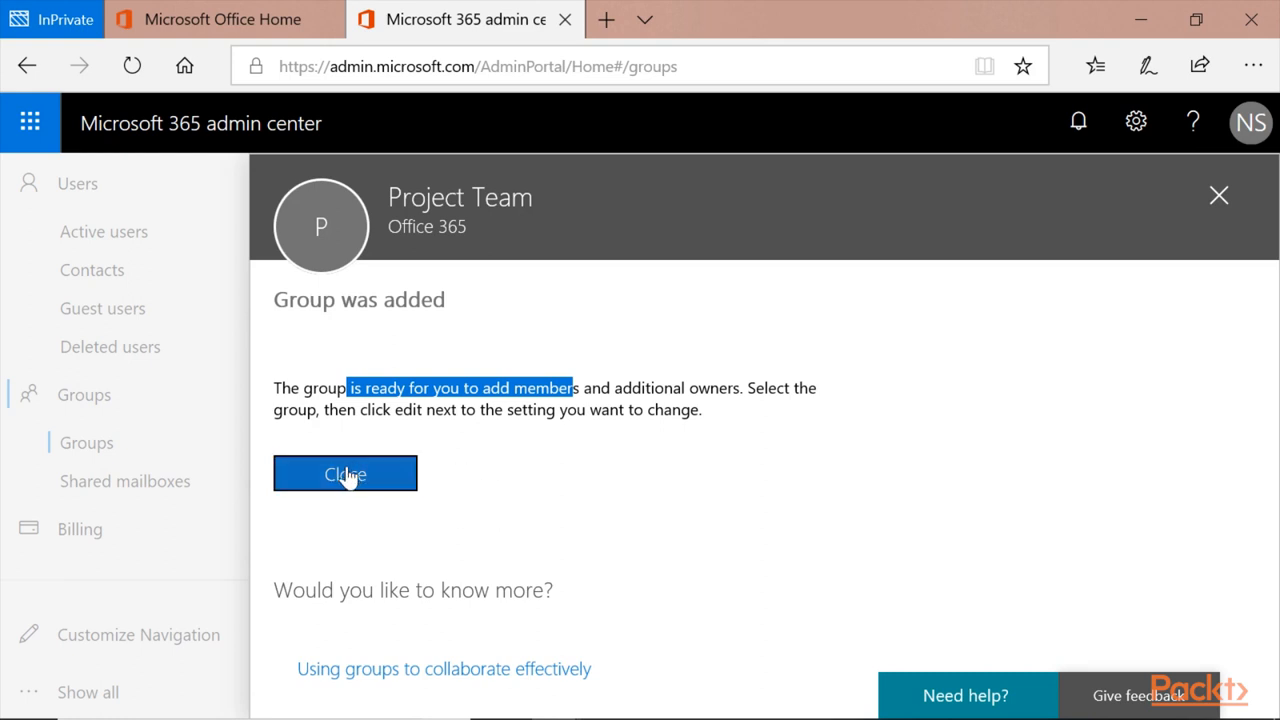
Close the 'Group was added' confirmation to return to the Groups list
click(345, 473)
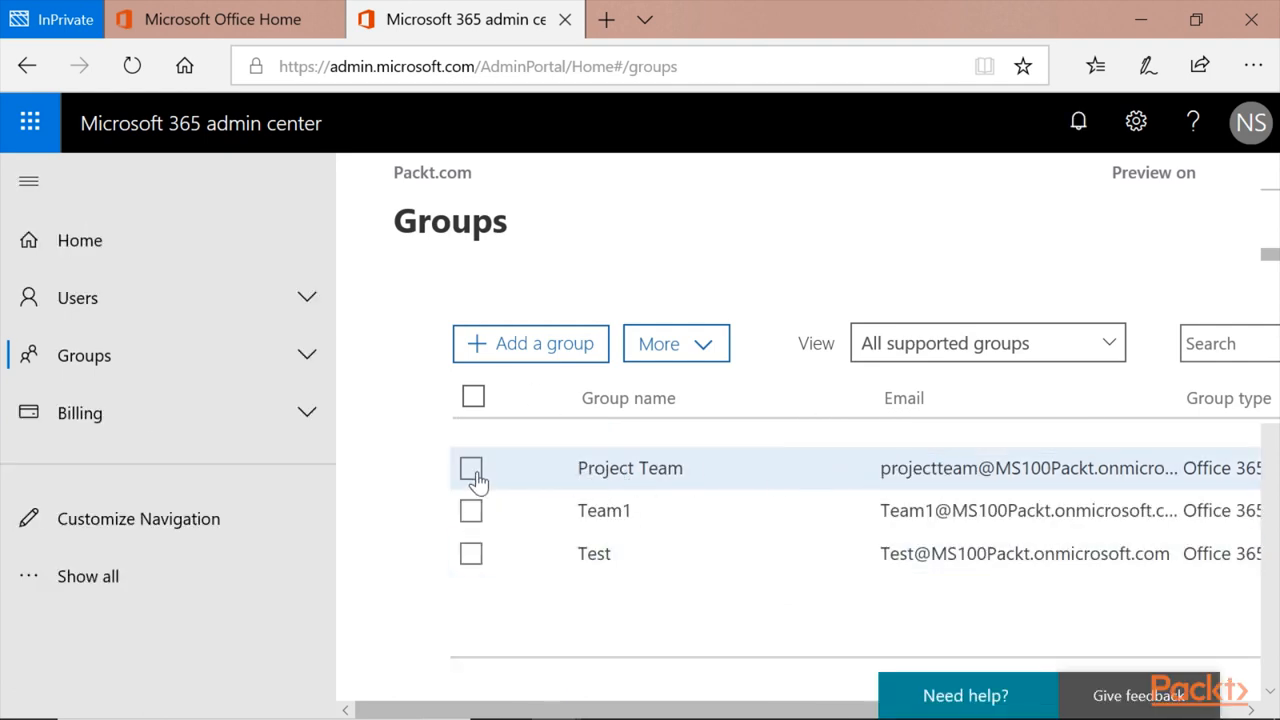
Open Project Team's details: Private, one owner, zero members
click(630, 468)
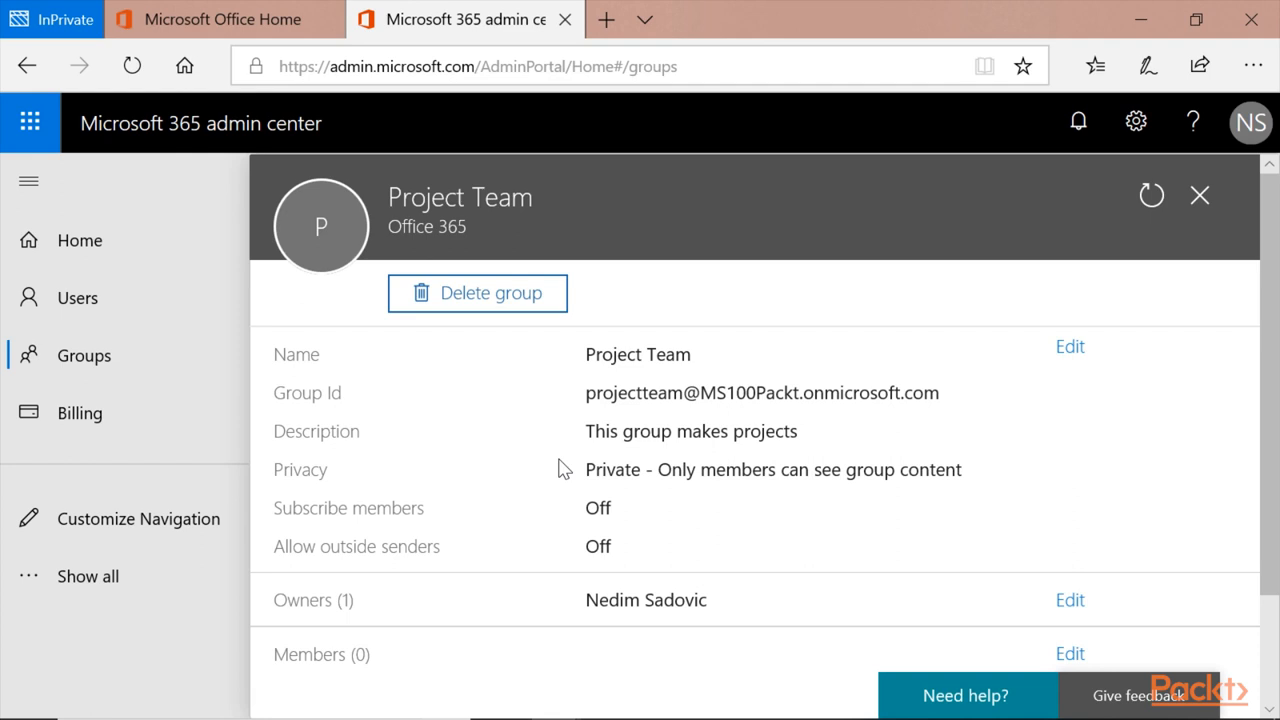
mouse_move(318, 354)
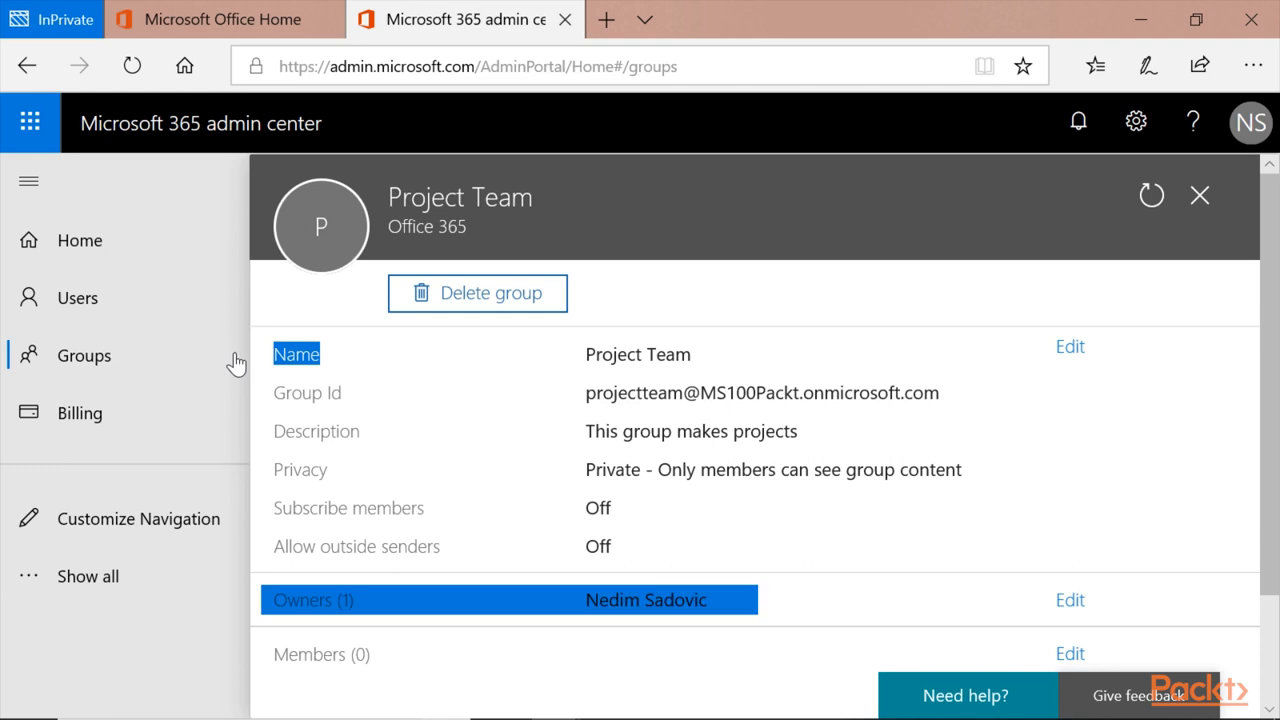
click(321, 654)
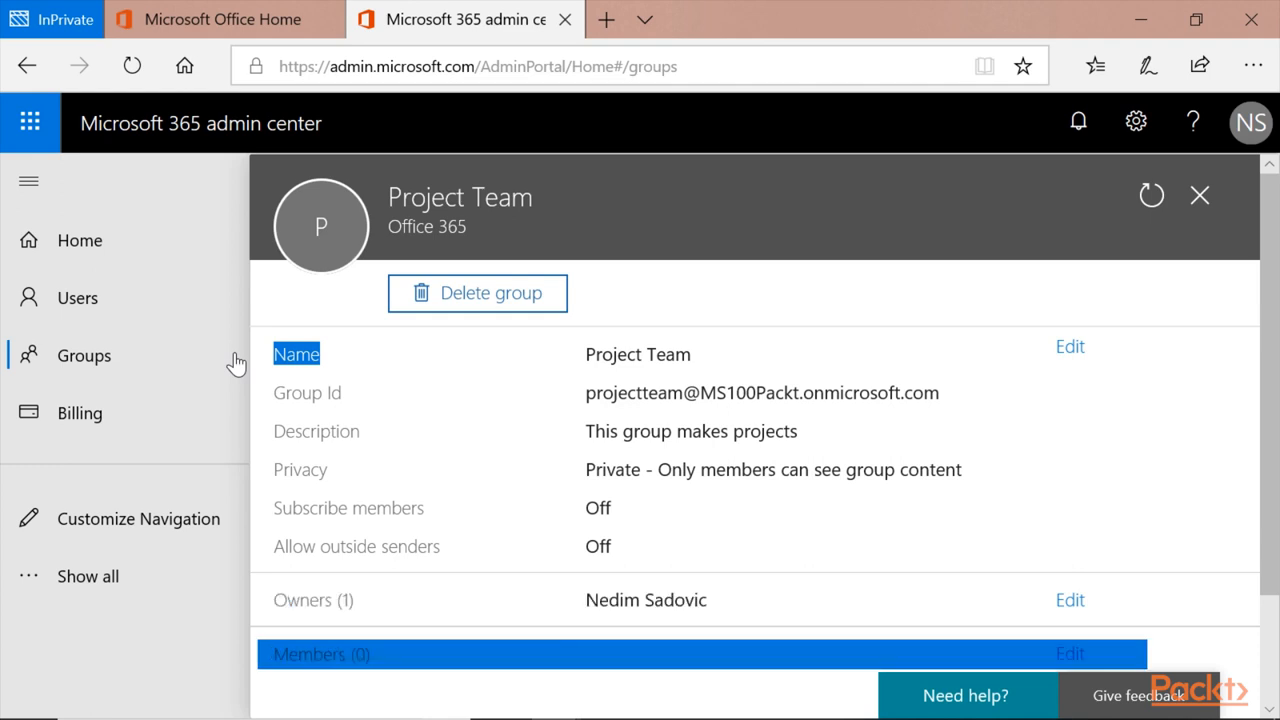
Add user1 and user3 as Project Team members, save, and close the confirmation
click(1069, 653)
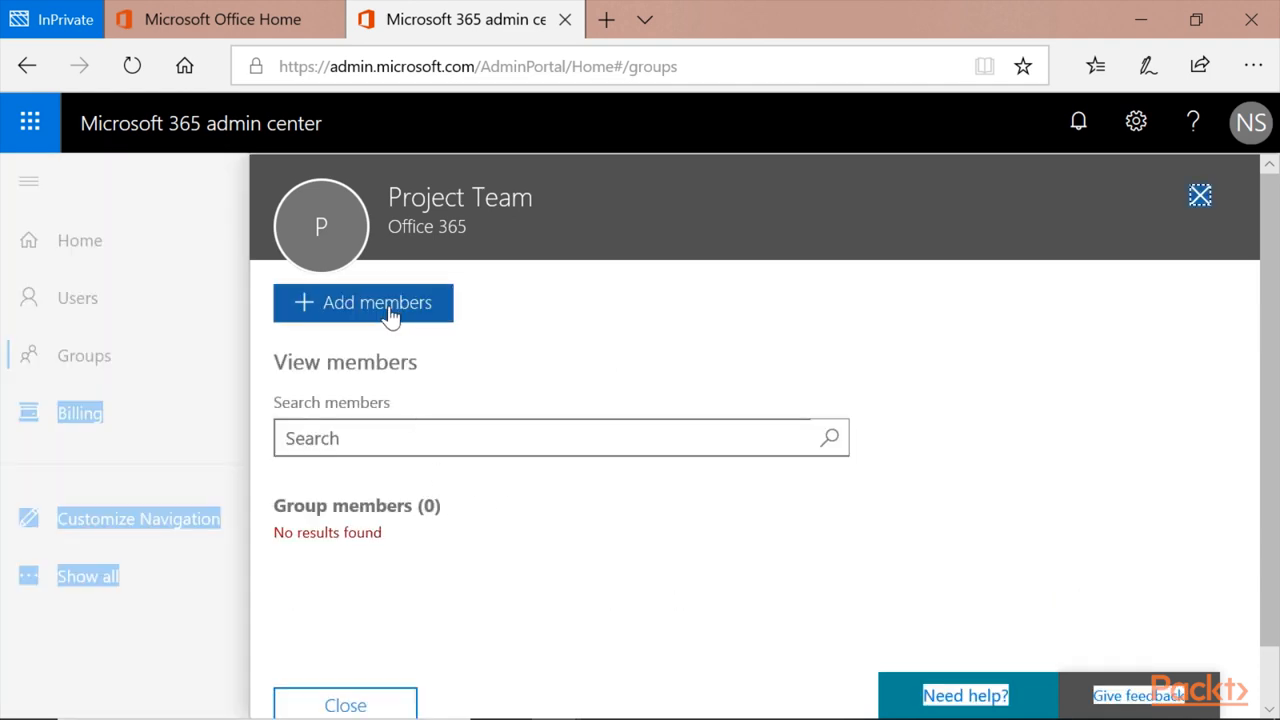
click(363, 302)
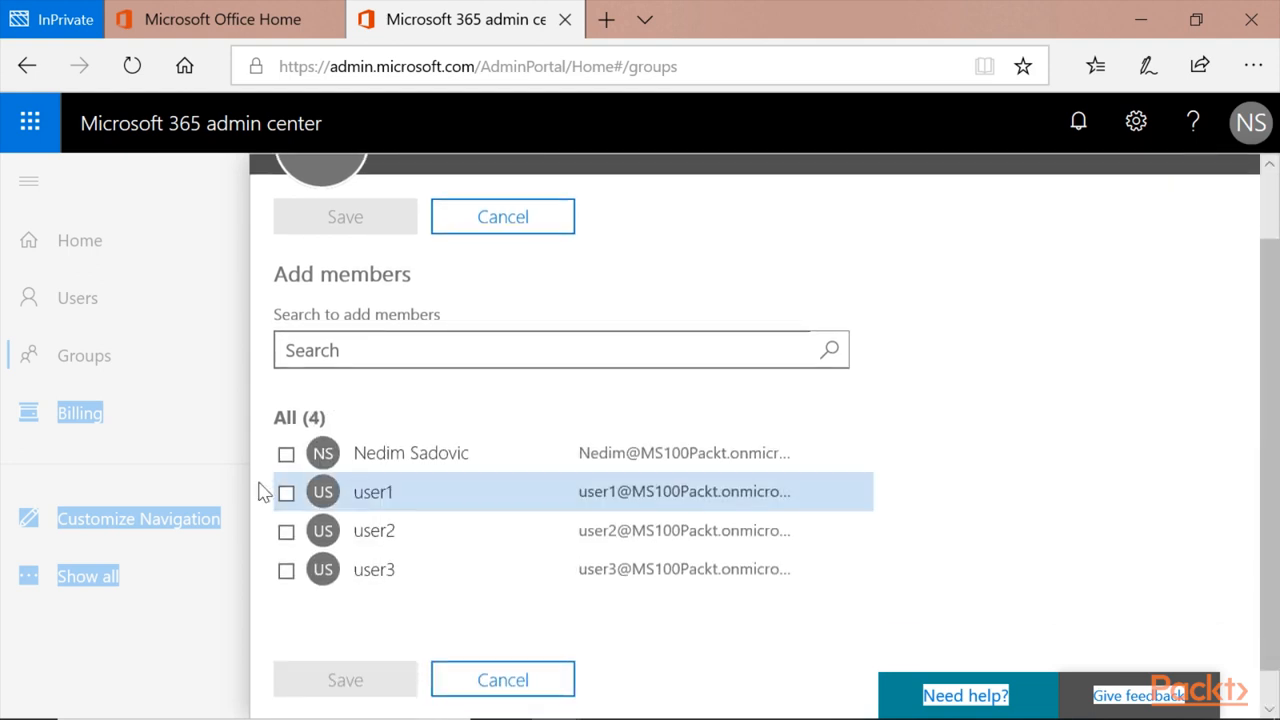
click(286, 491)
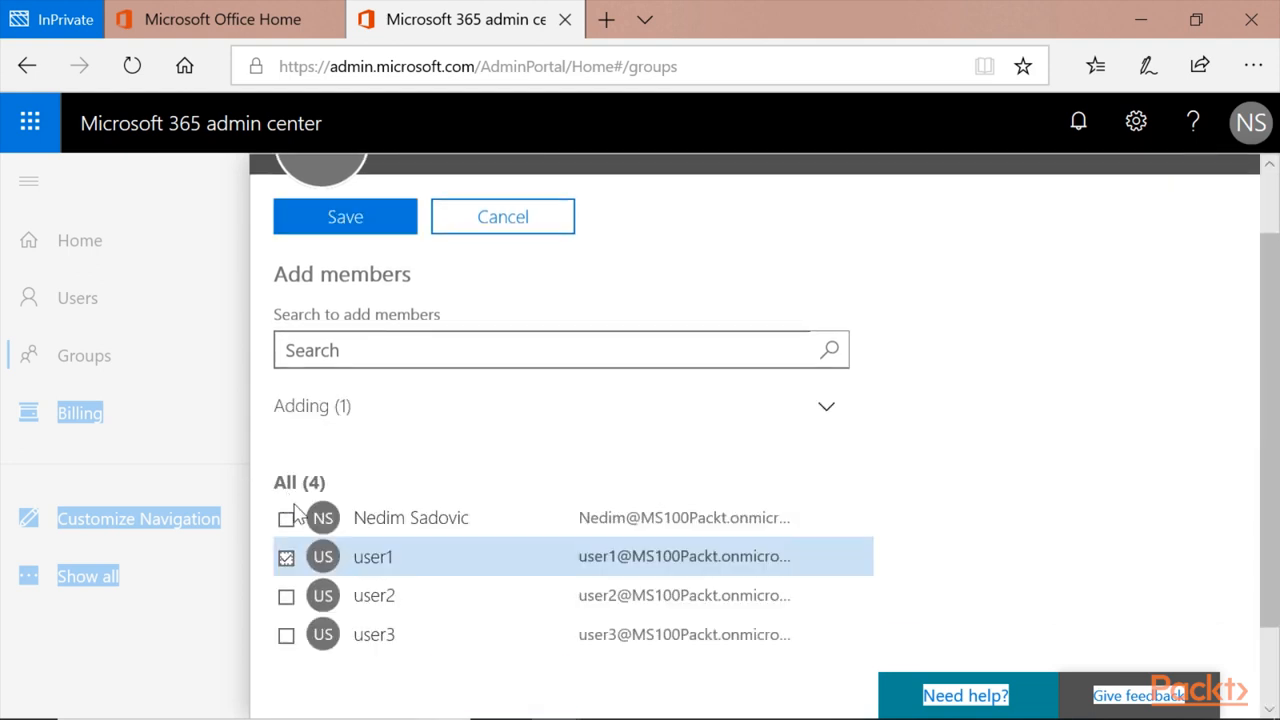
click(286, 634)
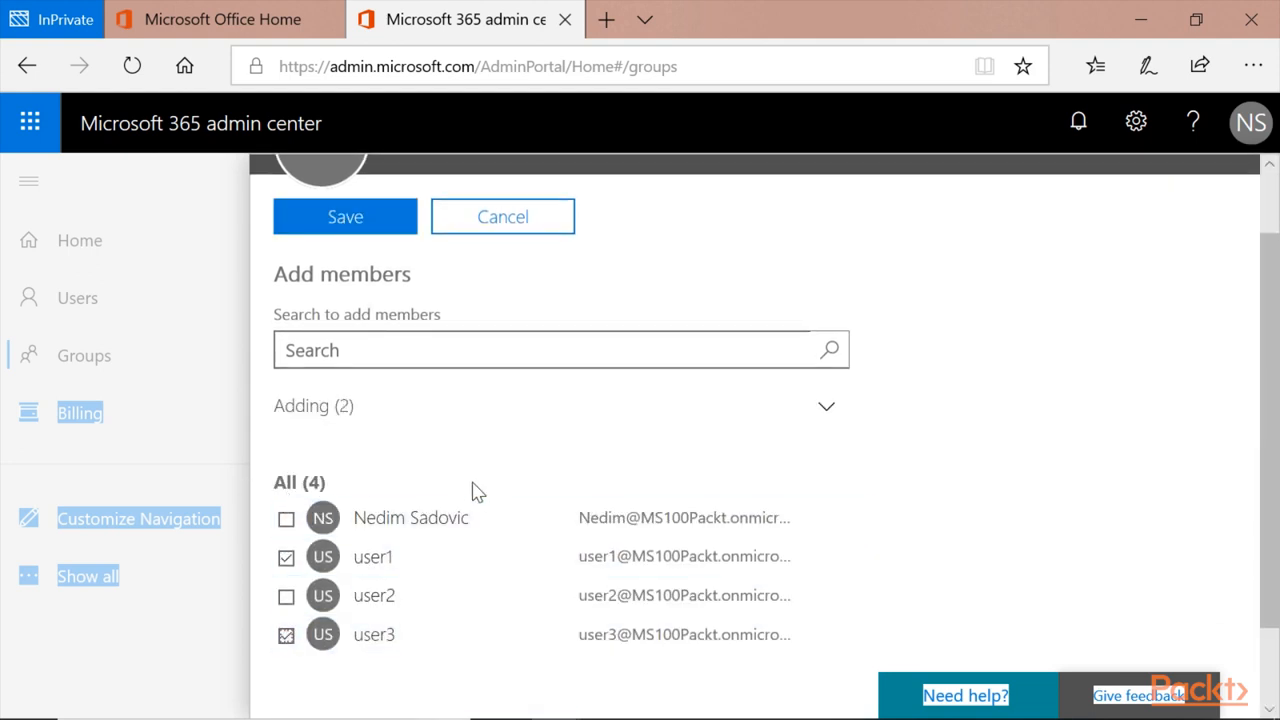
click(345, 216)
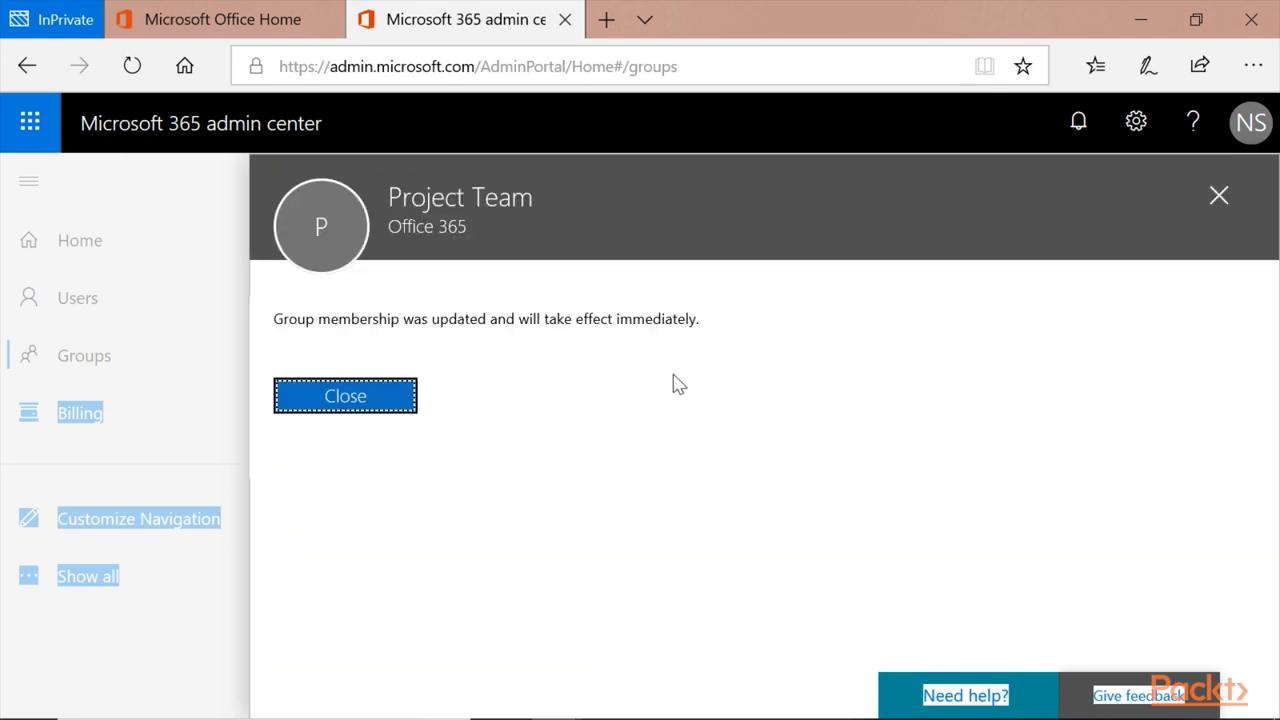
mouse_move(515, 328)
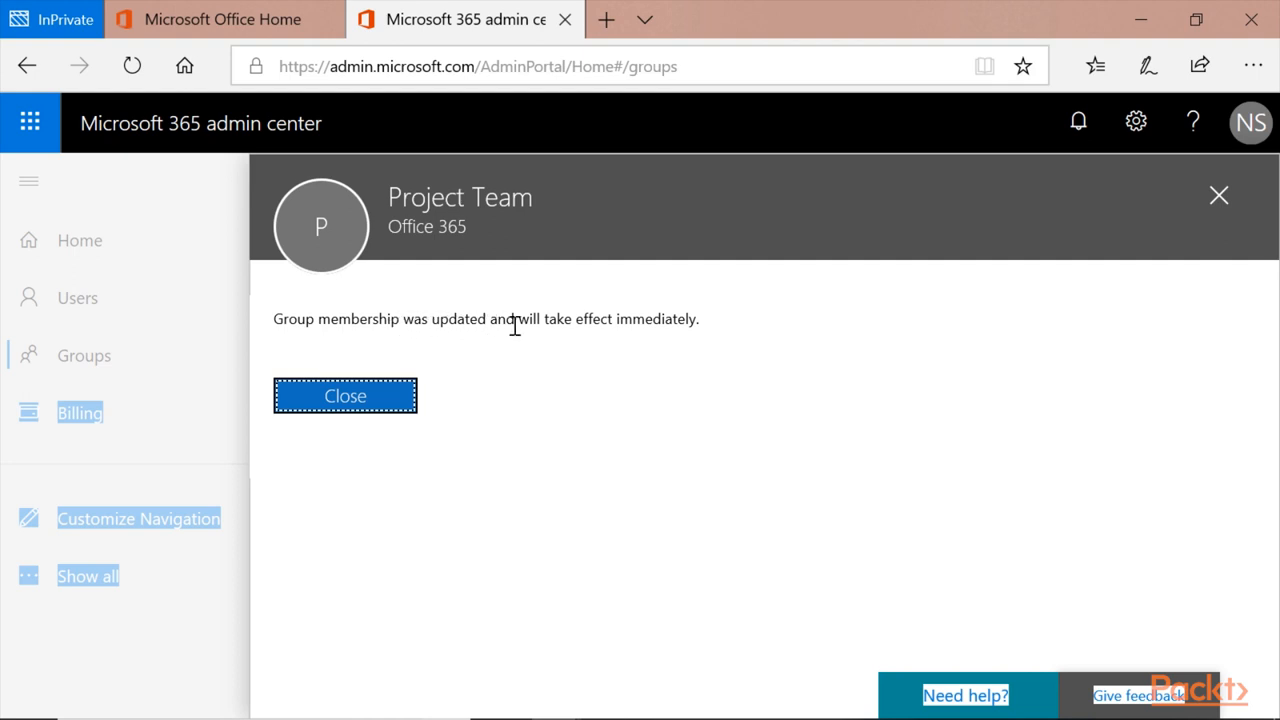
mouse_move(398, 410)
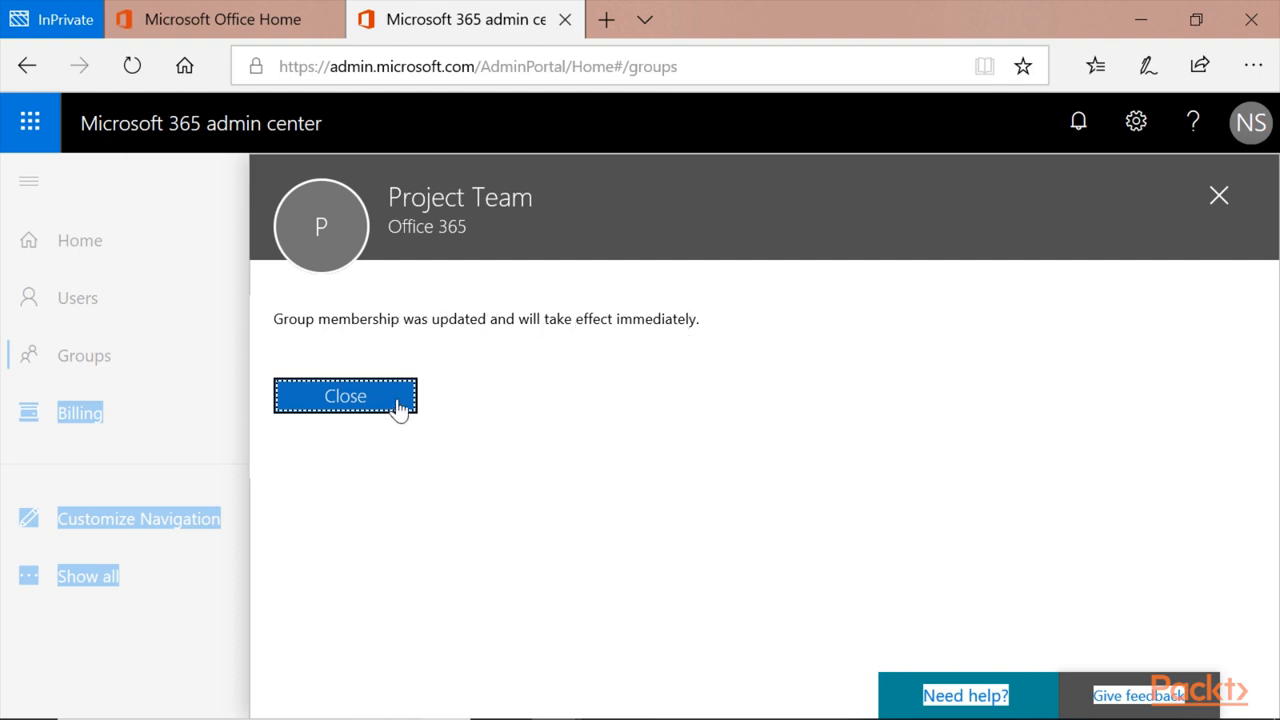
click(344, 395)
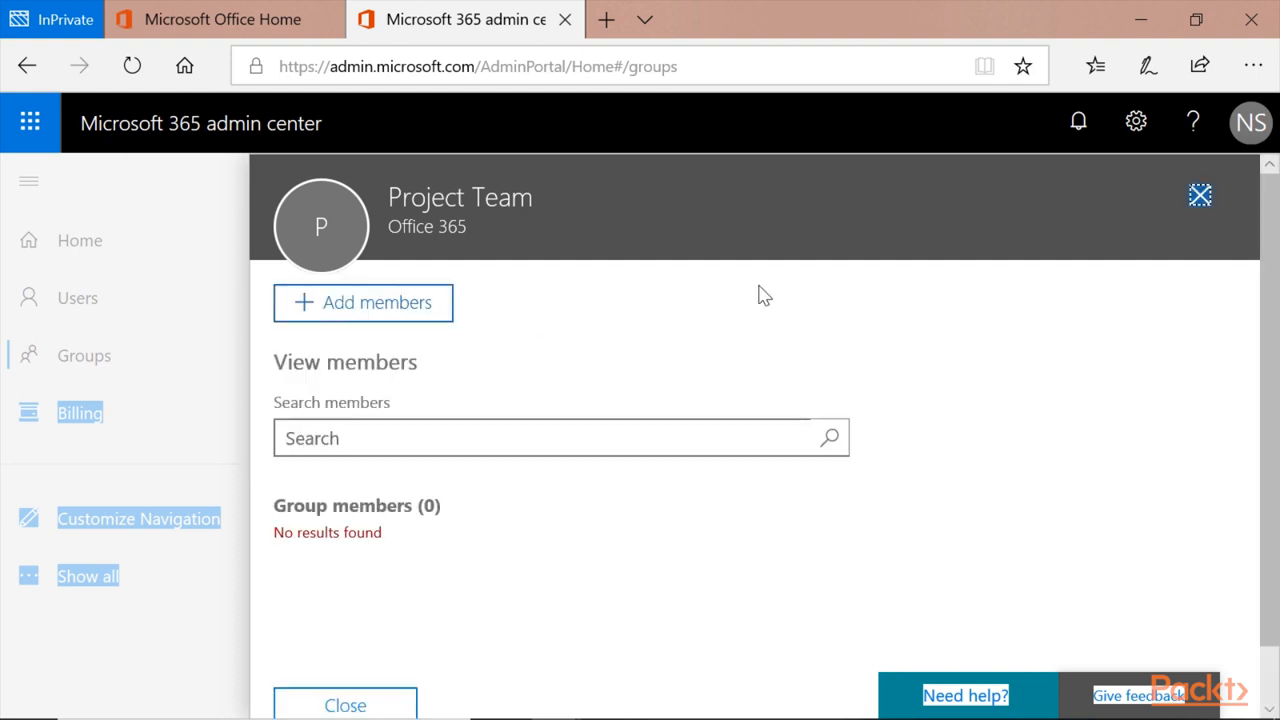
mouse_move(753, 293)
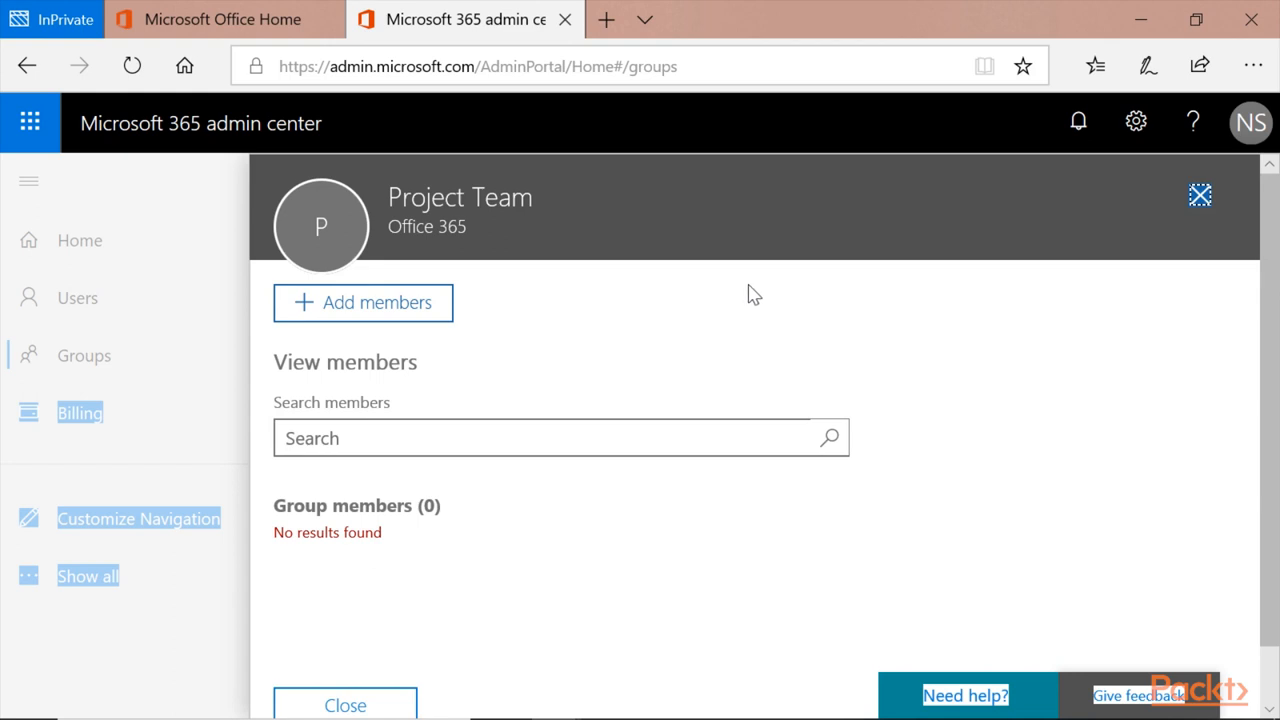